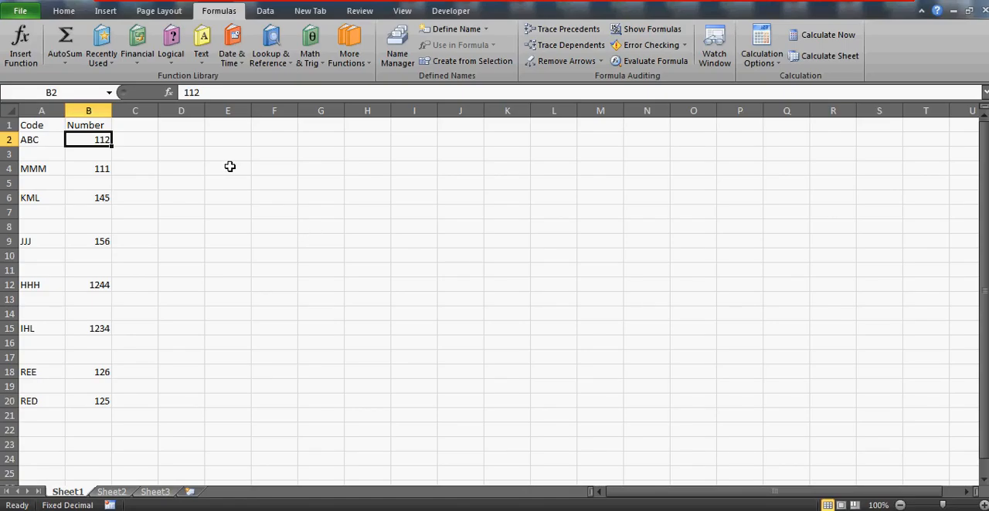
Select the Code and Number headings in A1:B1 to copy them.
click(275, 154)
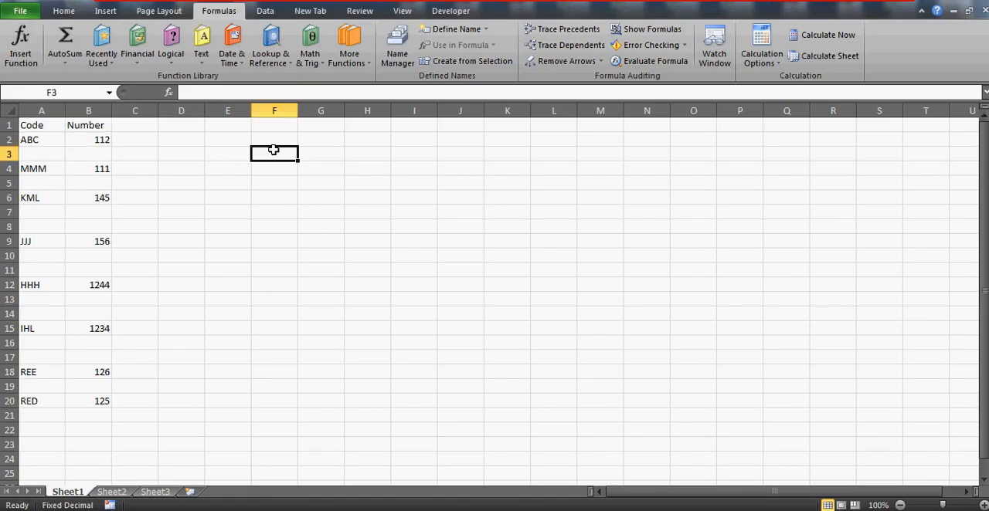
click(41, 124)
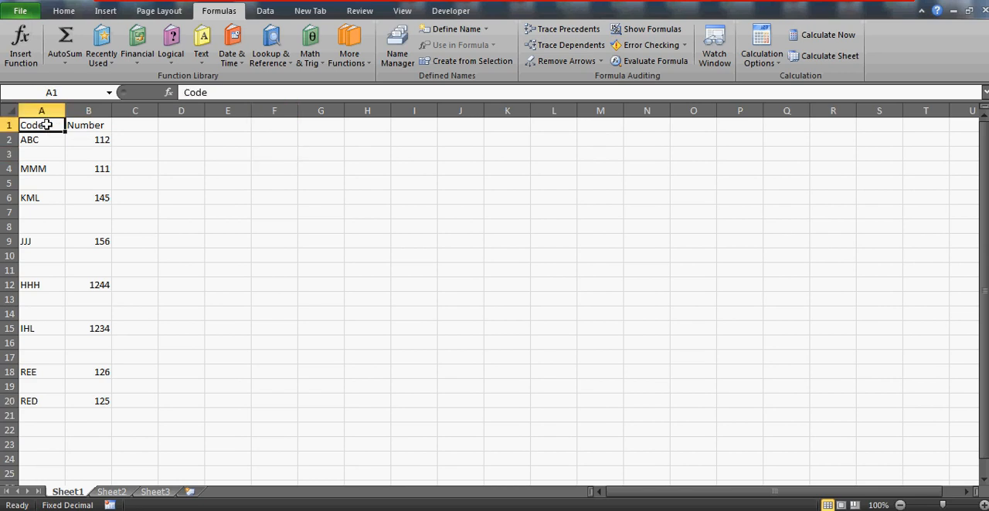
drag(42, 124, 88, 125)
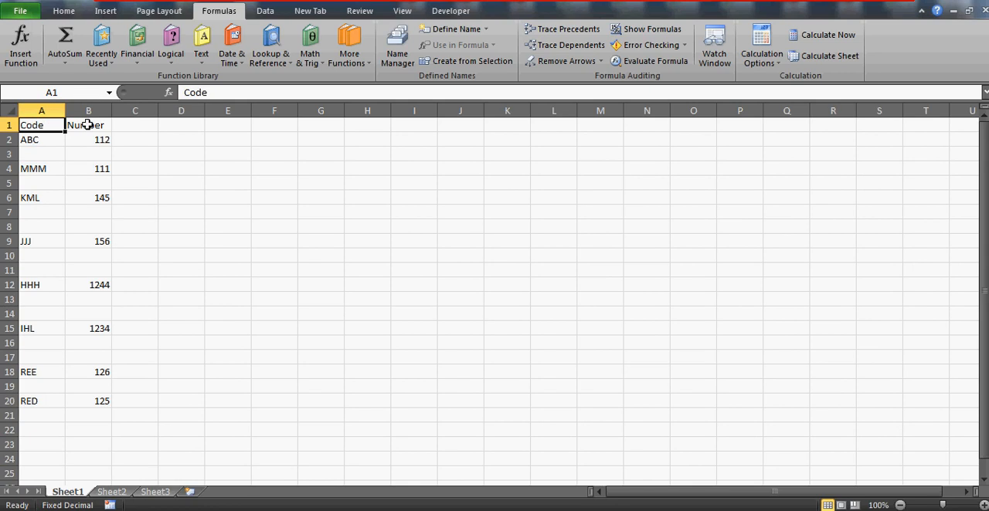
click(42, 140)
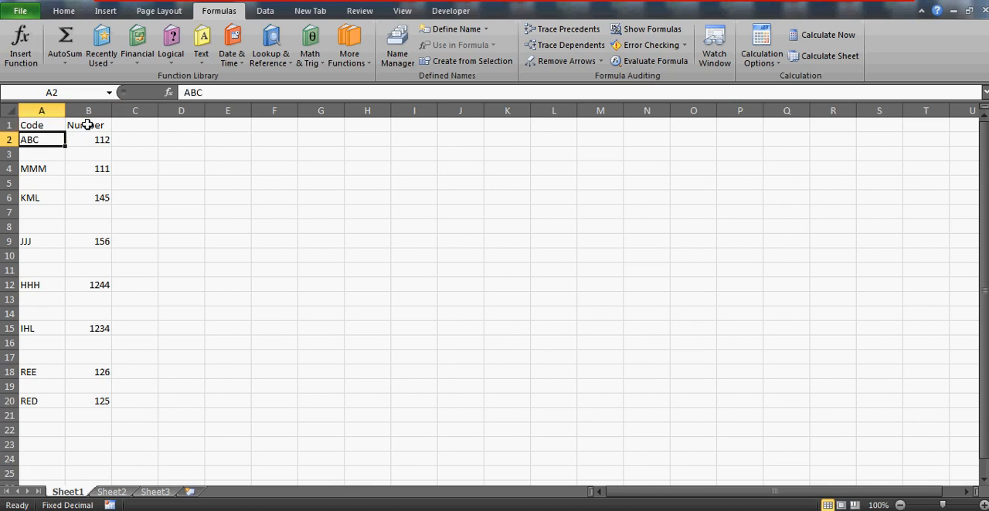
click(413, 124)
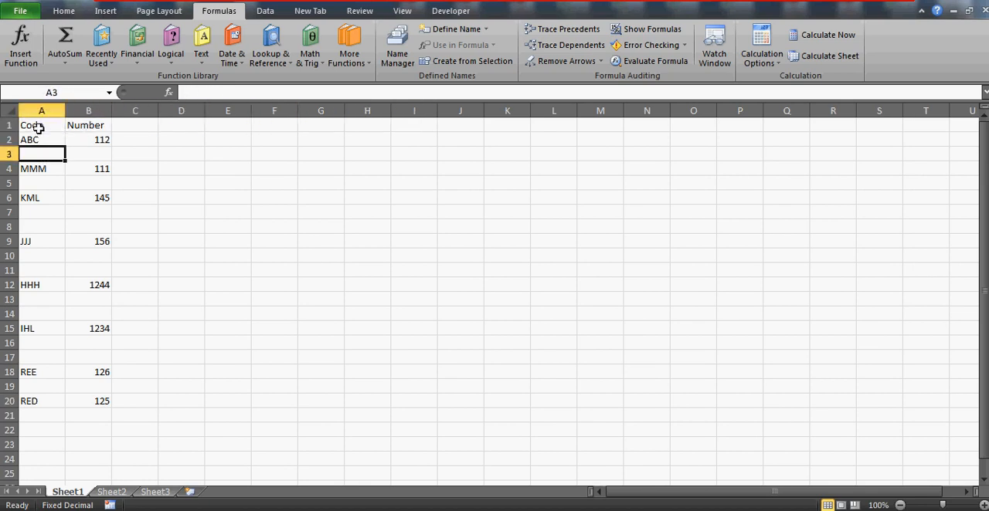
click(320, 124)
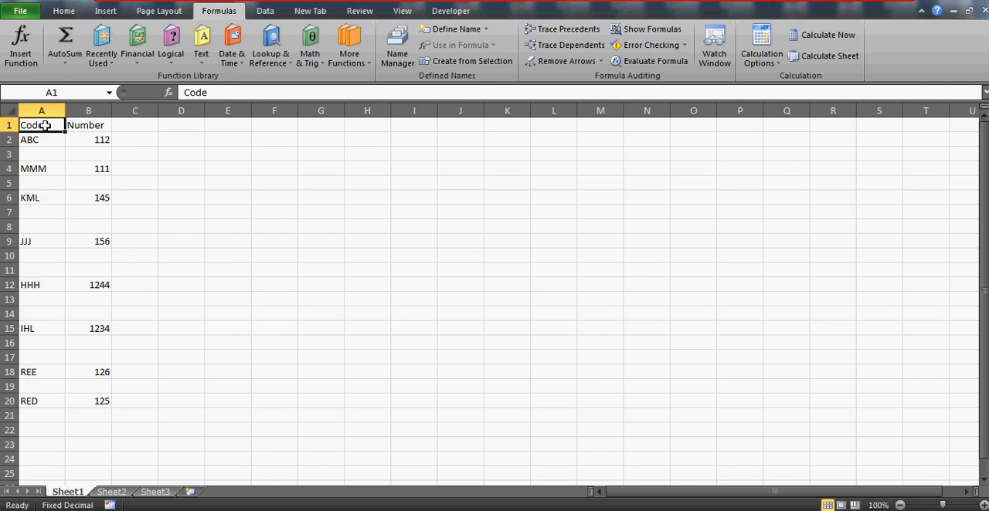
drag(41, 125, 88, 347)
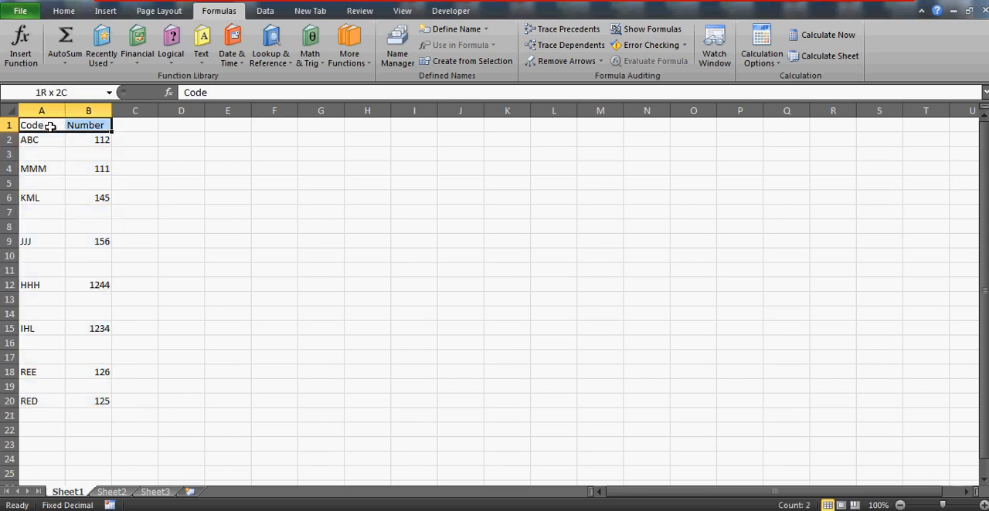
drag(42, 125, 88, 372)
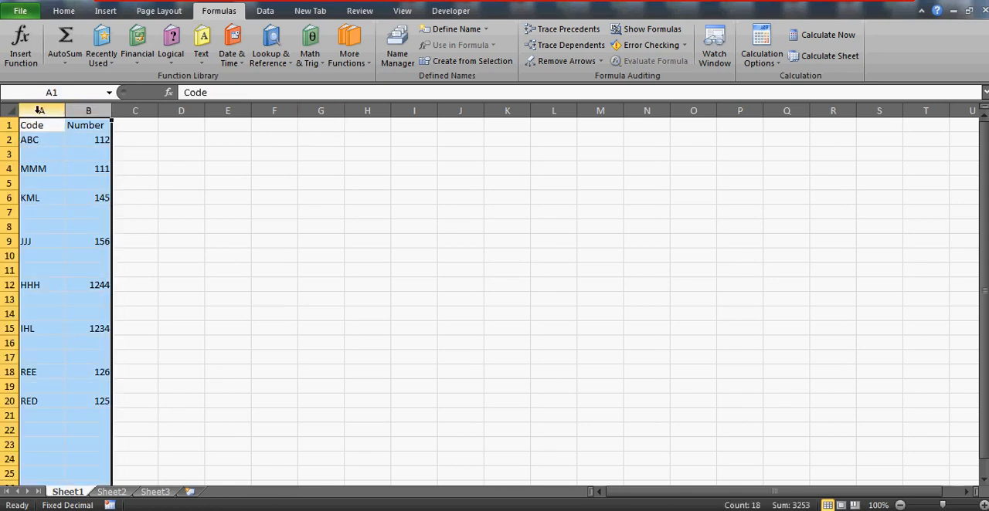
click(321, 124)
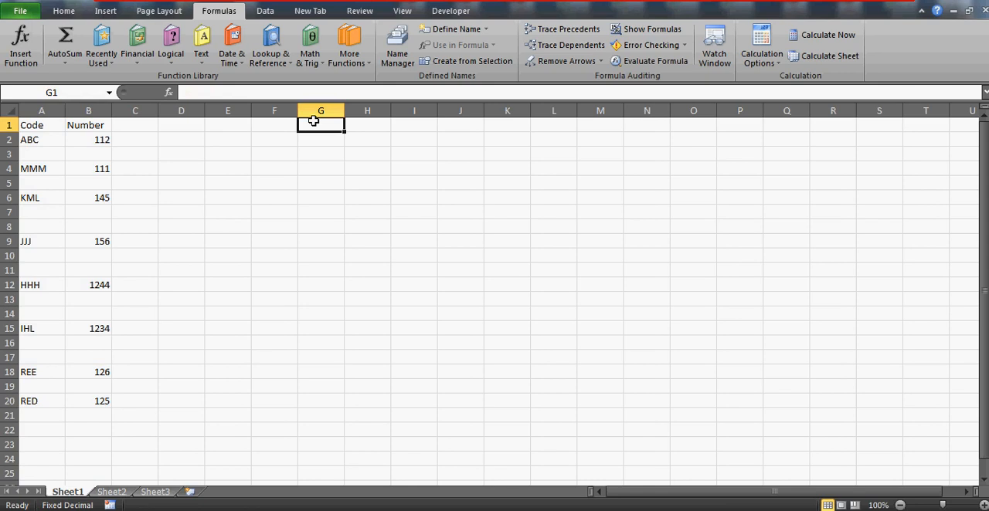
Type trial entries (AC, KM, 112, 1) into the side columns around G1:H2.
text(Code)
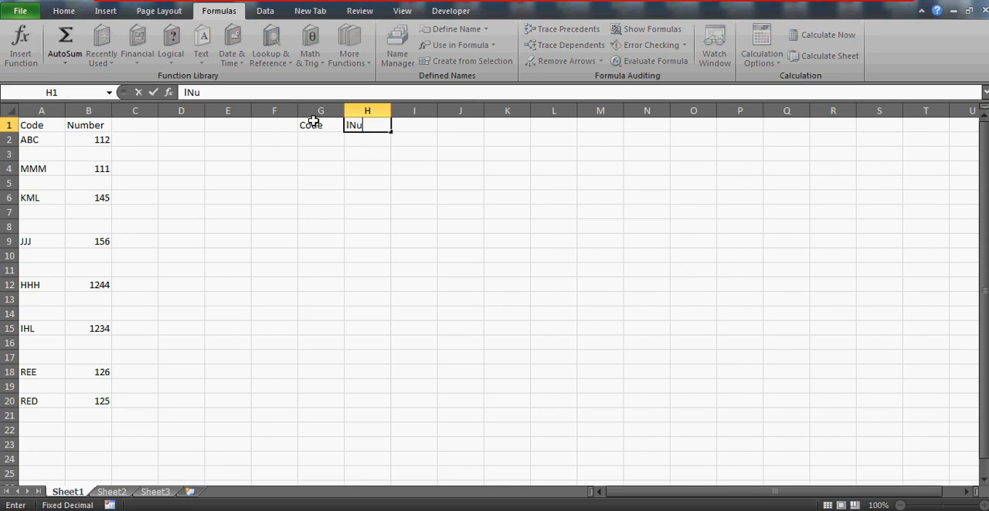
key(BackSpace)
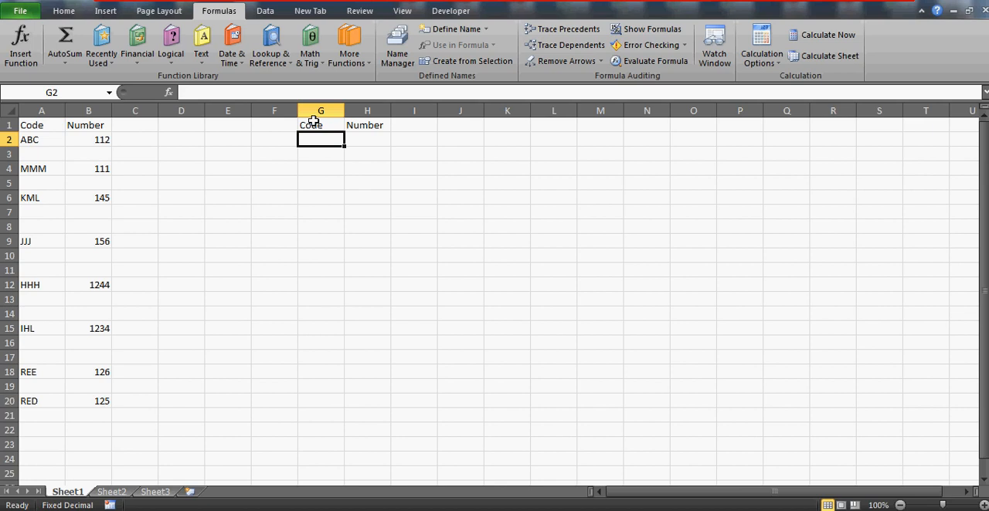
text(AC)
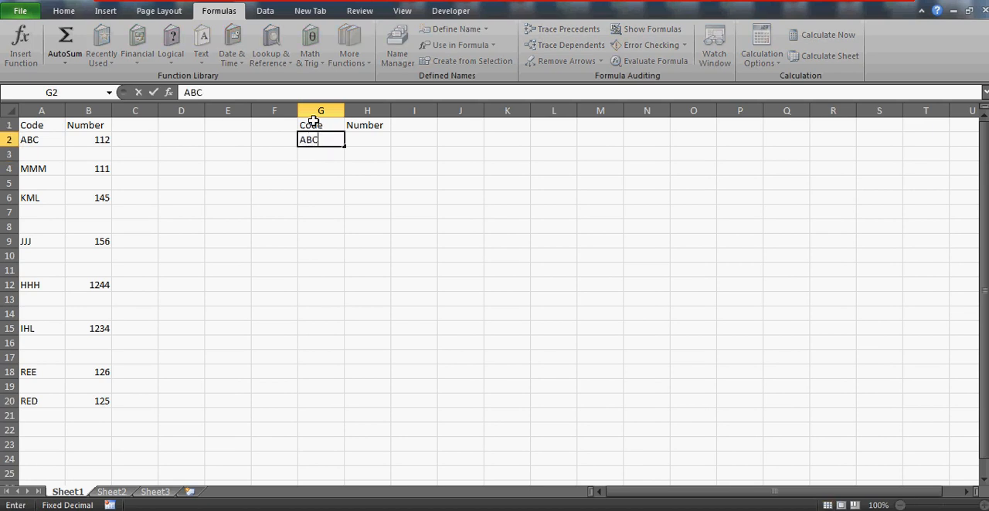
text(KML)
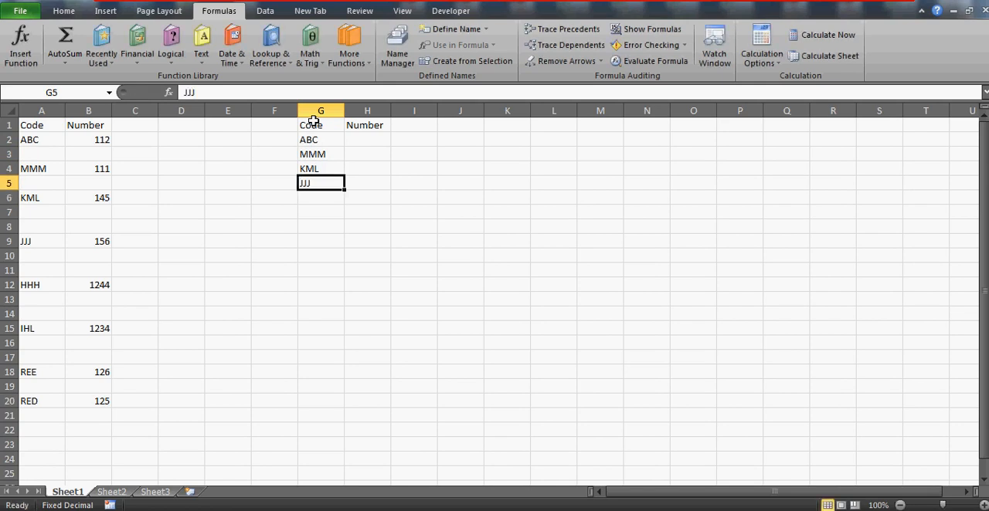
click(367, 139)
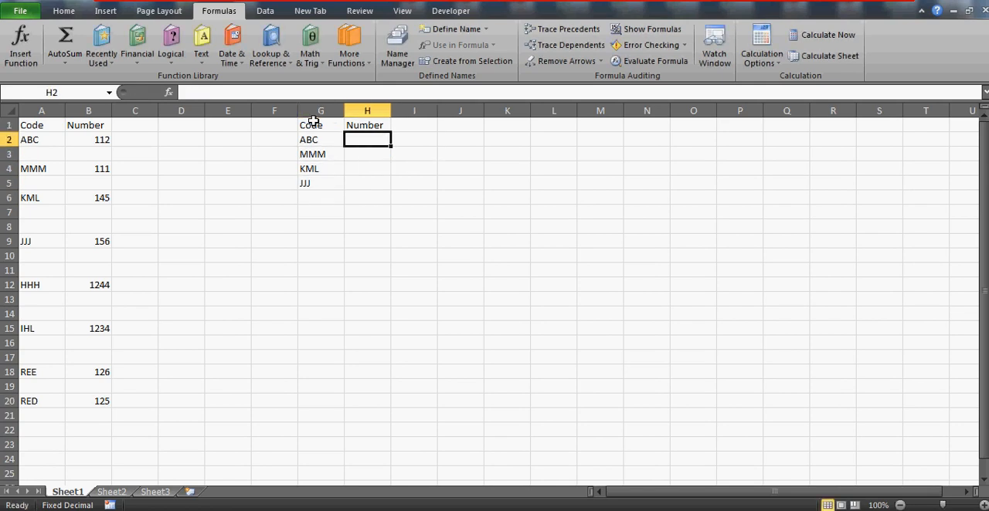
text(112)
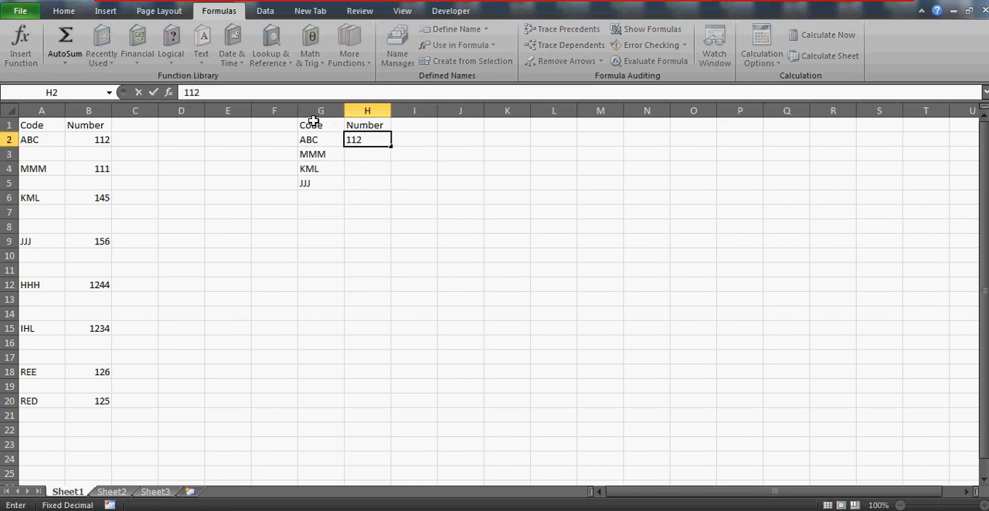
text(111)
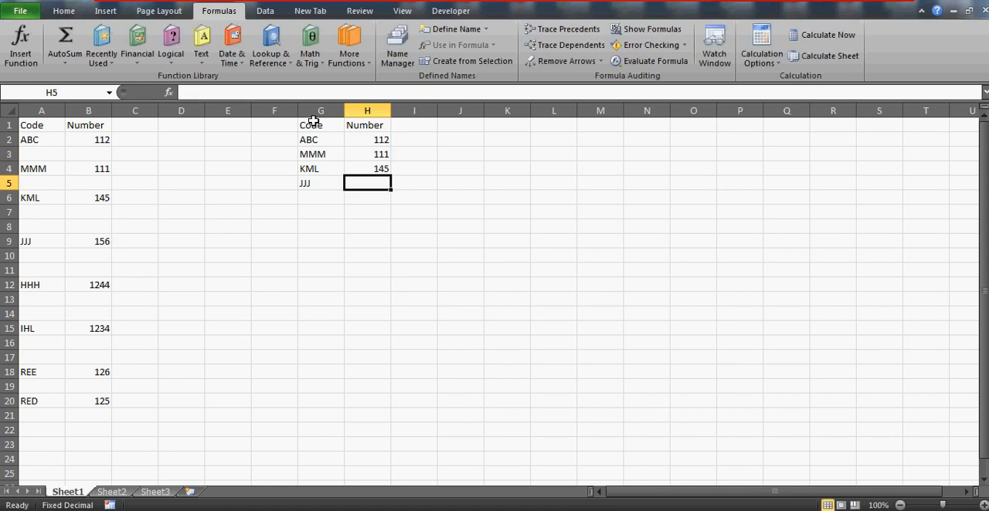
click(320, 124)
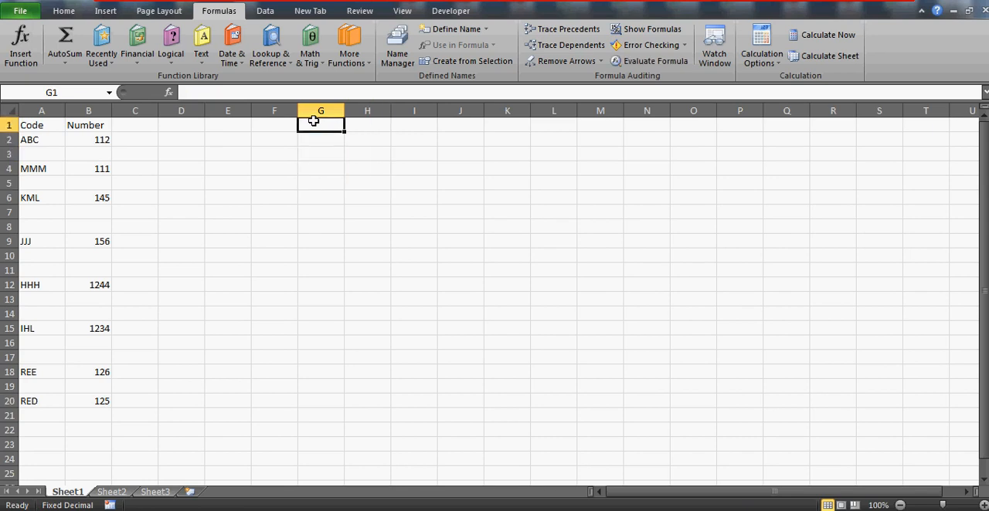
mouse_move(467, 163)
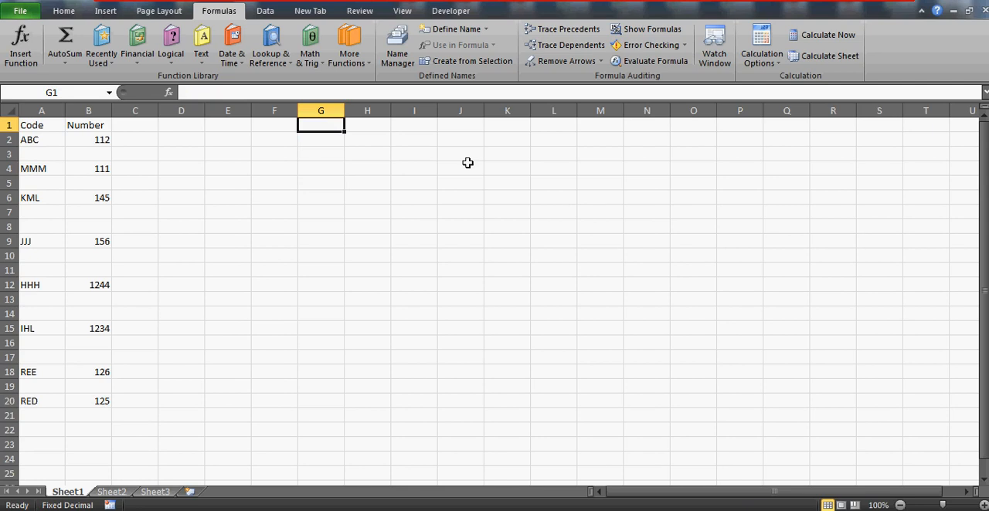
Paste the headings into G1, fill trial reference formulas to row 7, then clear them.
text(=)
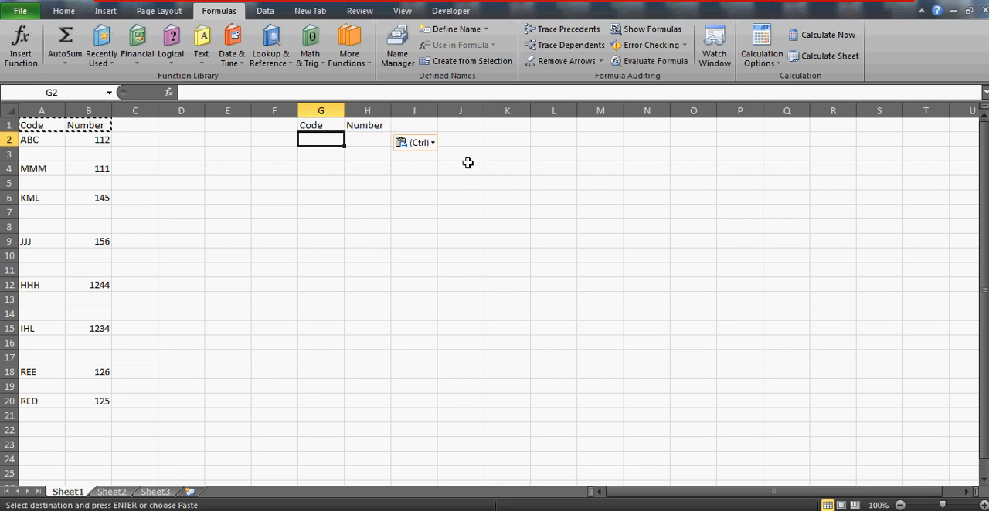
key(enter)
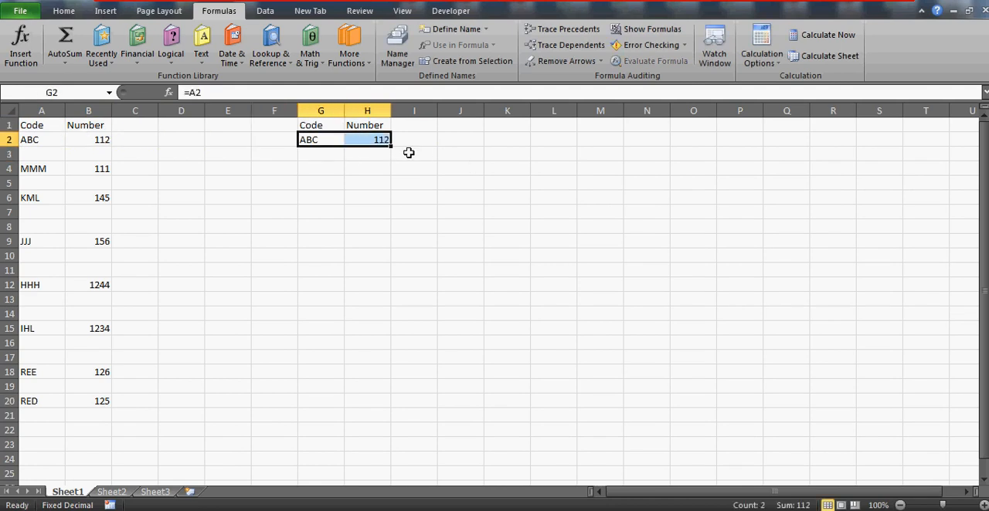
drag(390, 144, 390, 217)
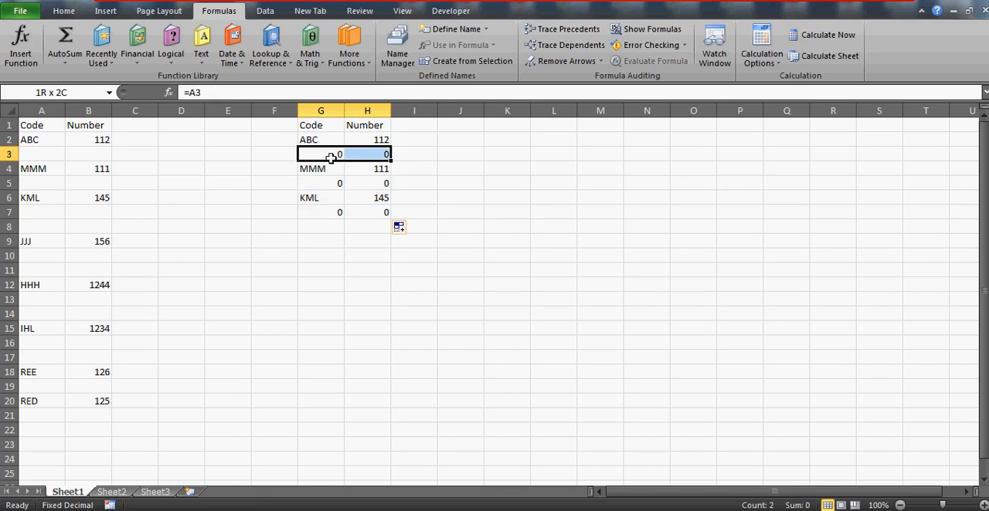
click(180, 153)
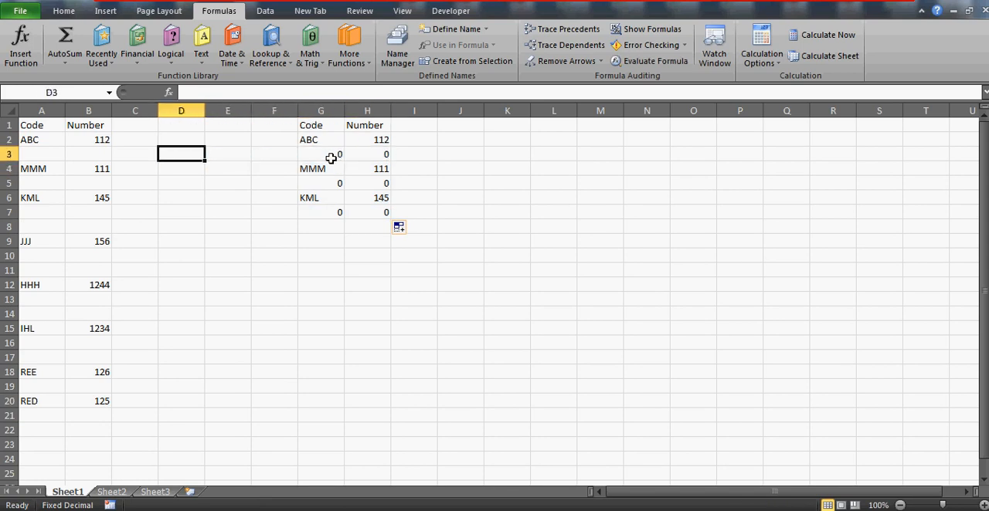
click(320, 139)
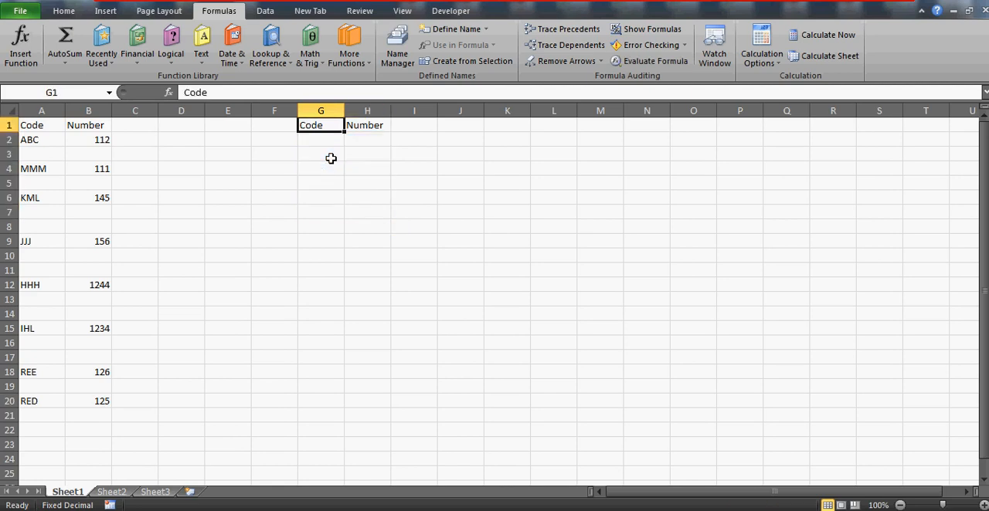
Type column K notes: INDIRECT, ADDRESS and COMBINATION OF COLUMN AND ROW.
click(413, 124)
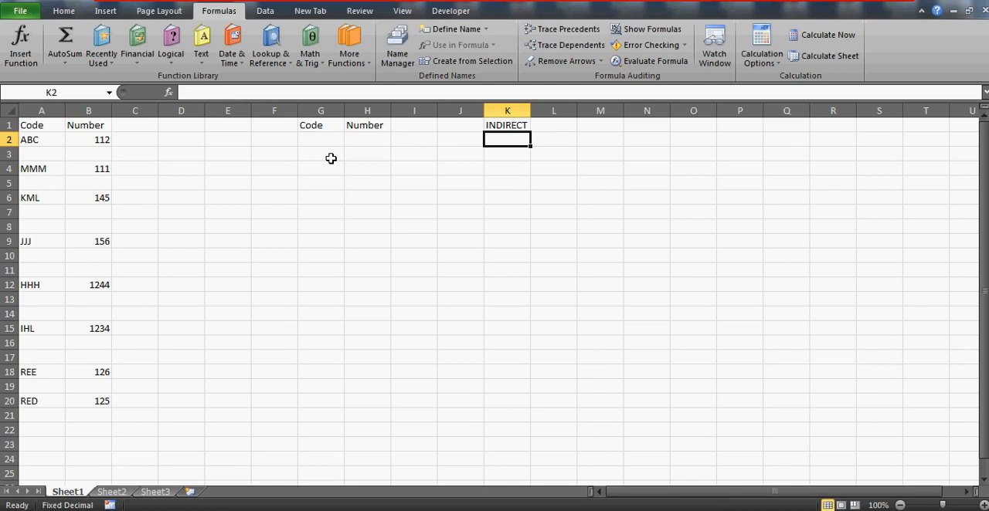
key(down)
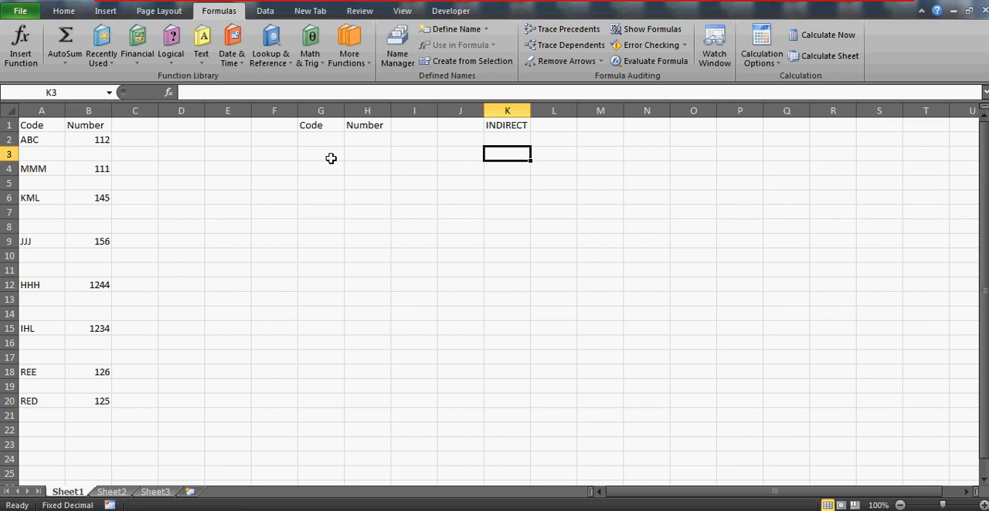
text(C)
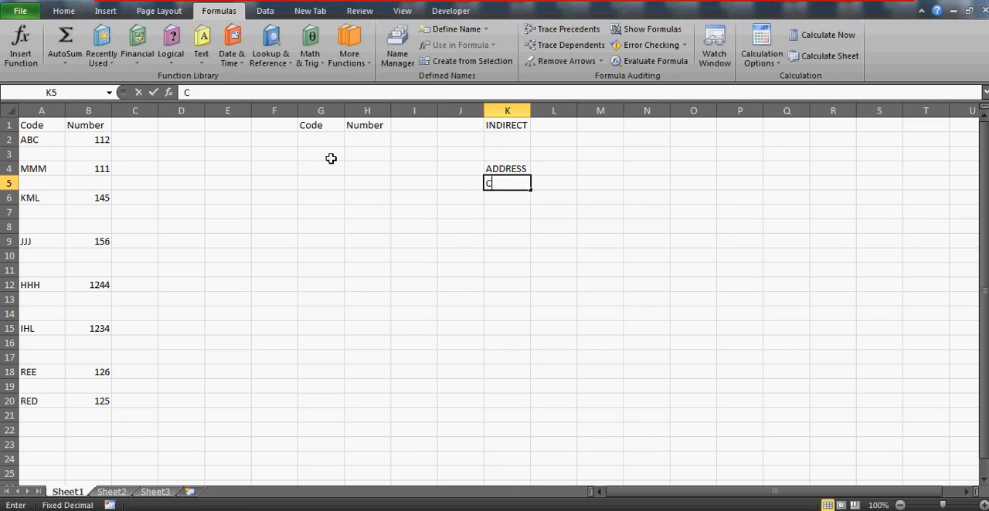
text(OMBINATION)
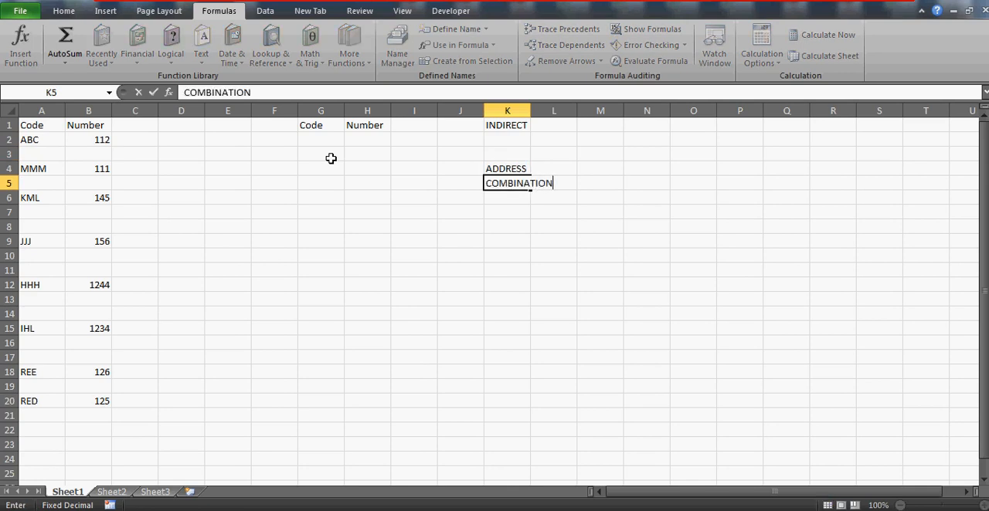
text(OF COLUMNA)
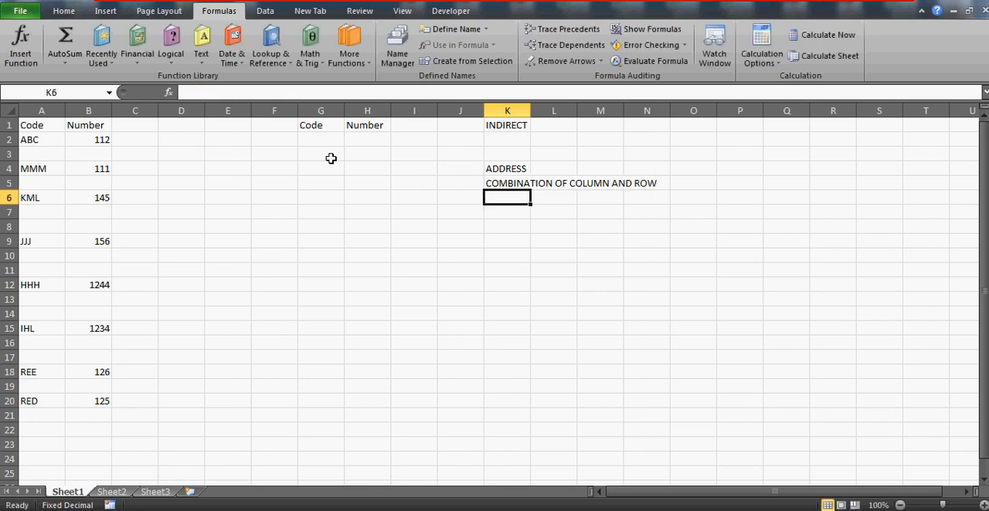
click(319, 140)
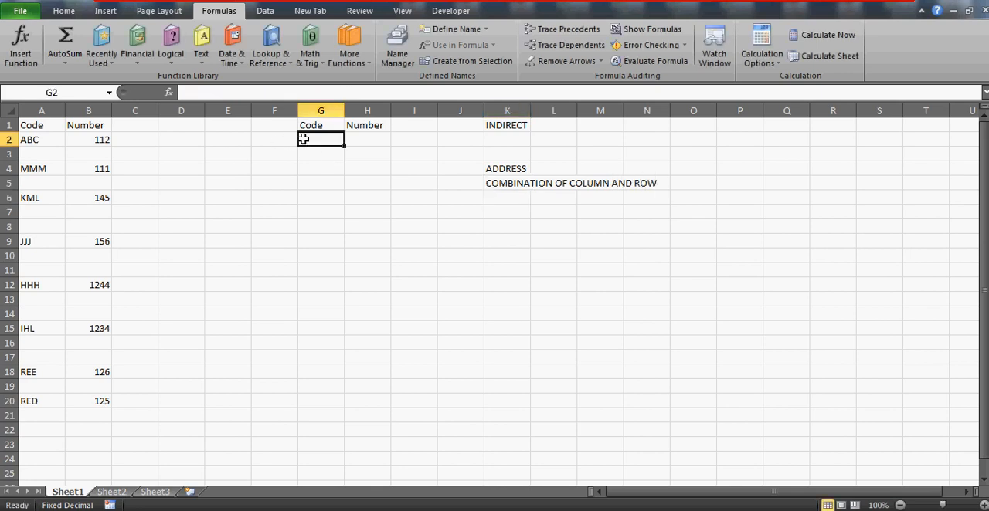
click(274, 124)
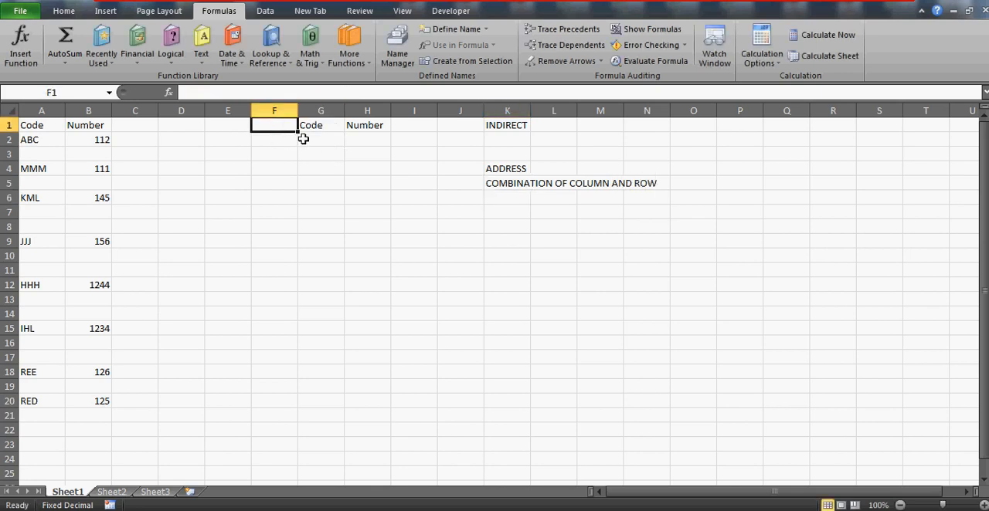
click(227, 125)
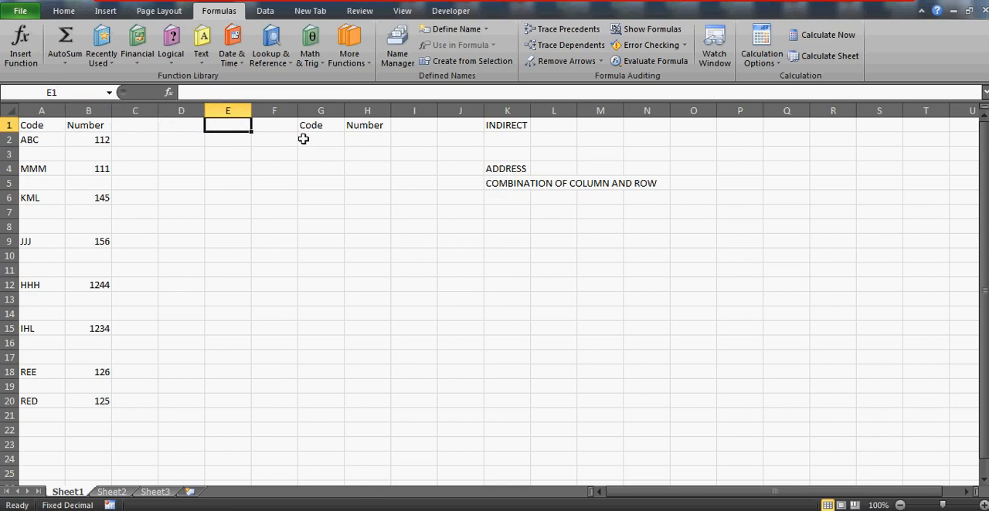
Enter =IF(A2<>"",ROW(),"") in C2, declining the correction prompt, and paste it into C3:C20.
text(A)
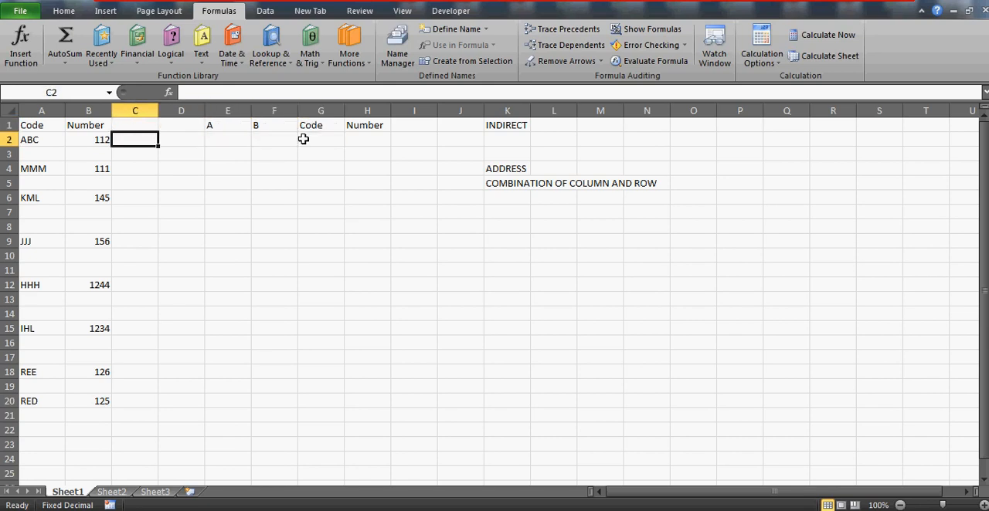
text(=IF()
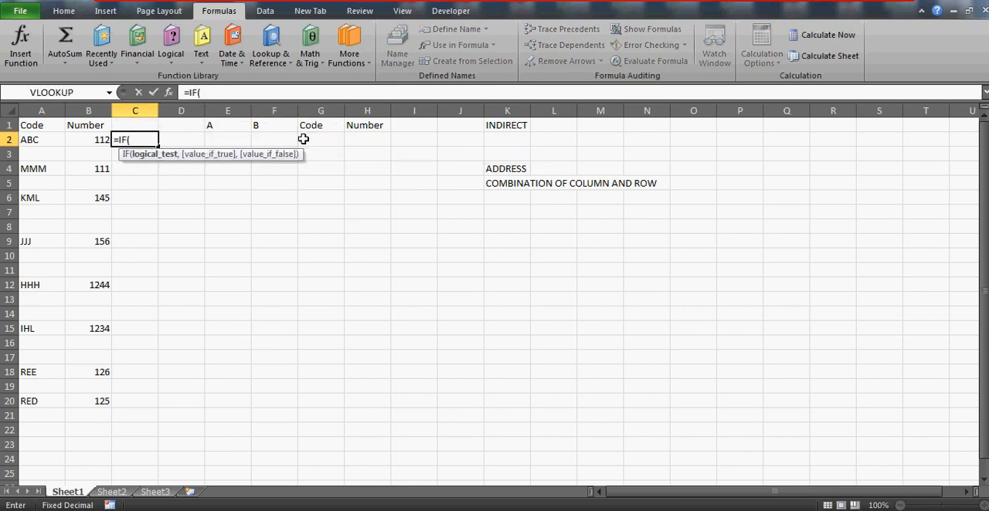
click(41, 139)
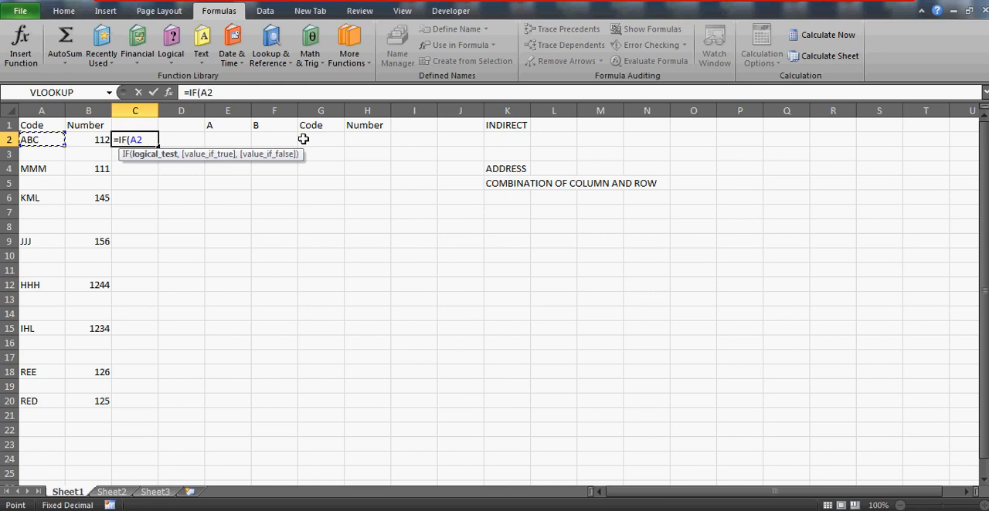
text(<>"")
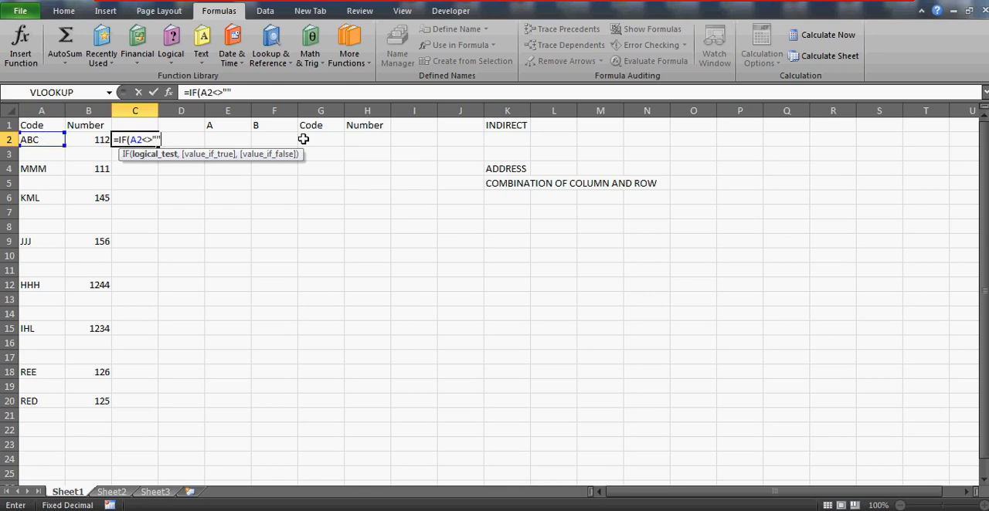
text(,ROW()
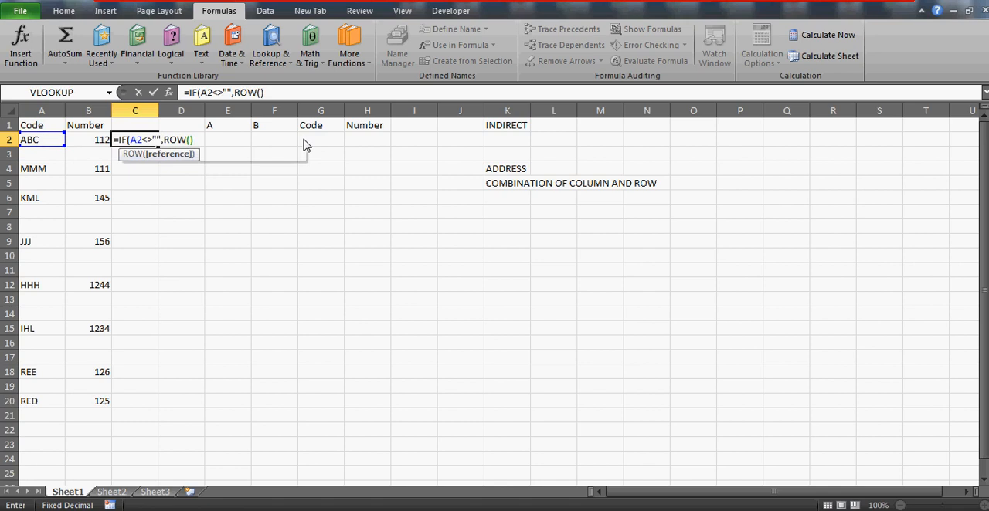
key(Enter)
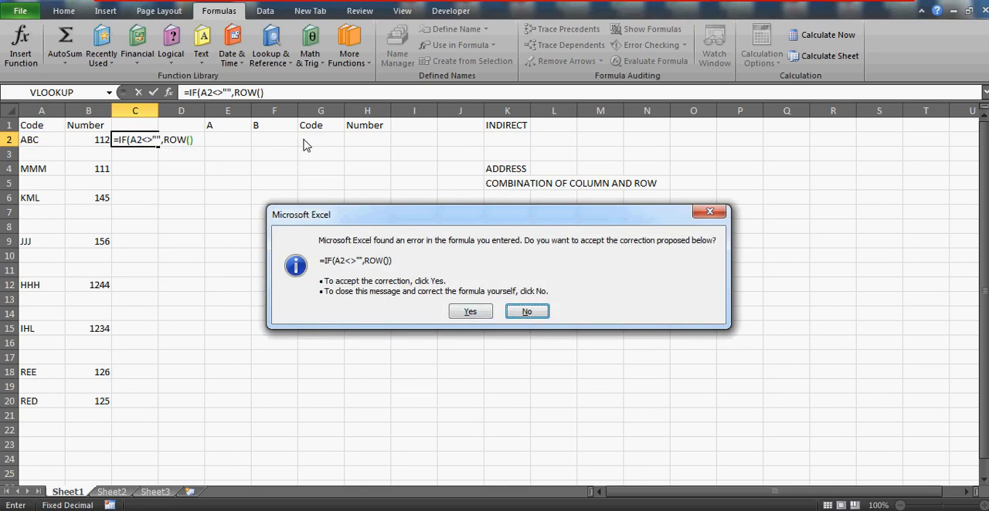
click(526, 311)
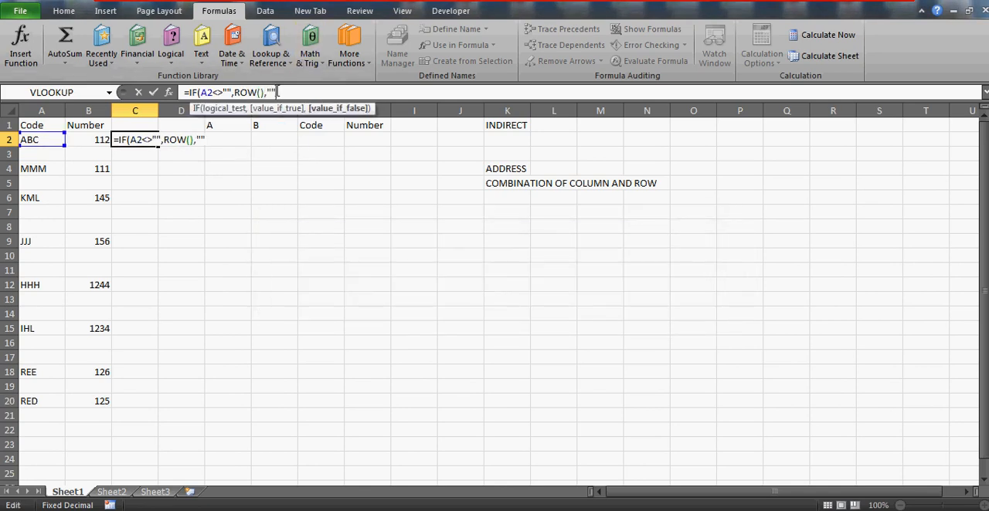
key(Enter)
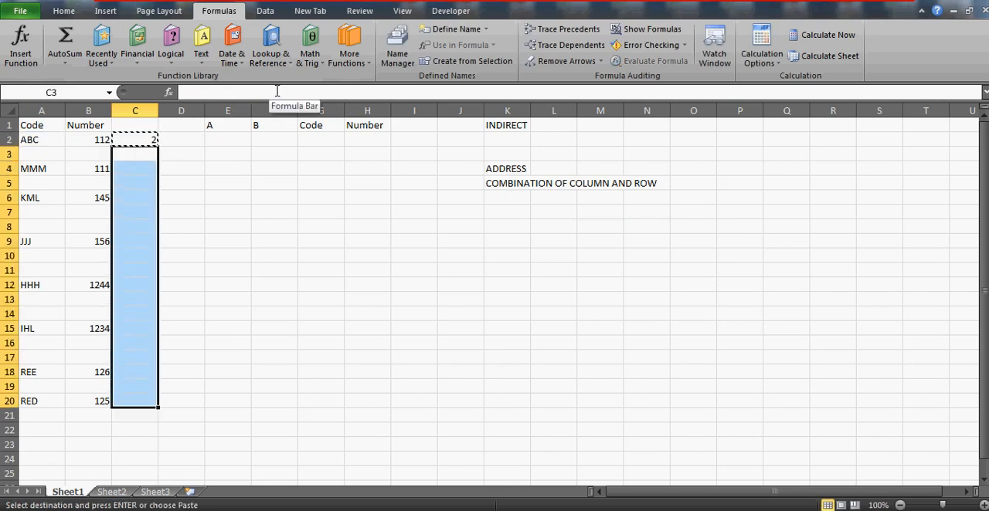
key(ctrl+v)
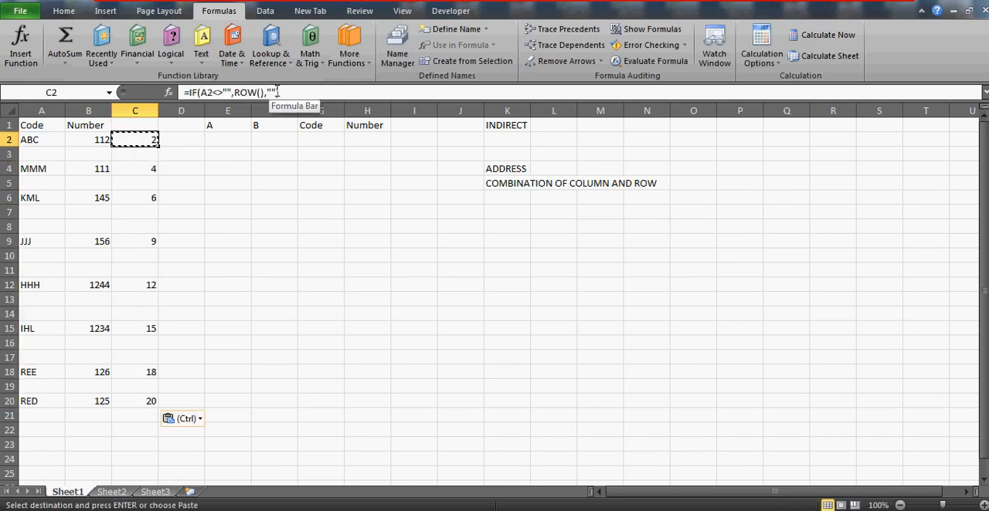
Enter =$E$1&C2 in E2 to join the A header with row numbers.
click(135, 212)
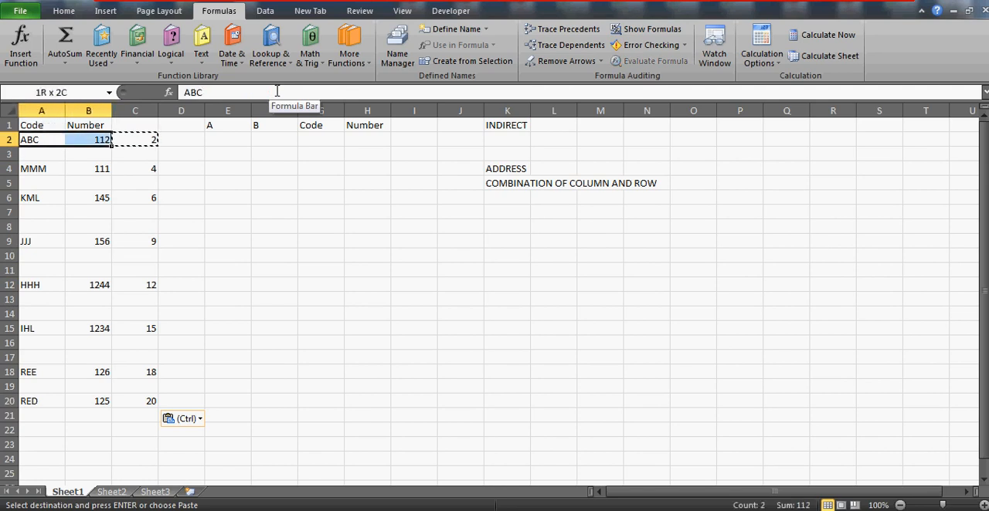
click(135, 139)
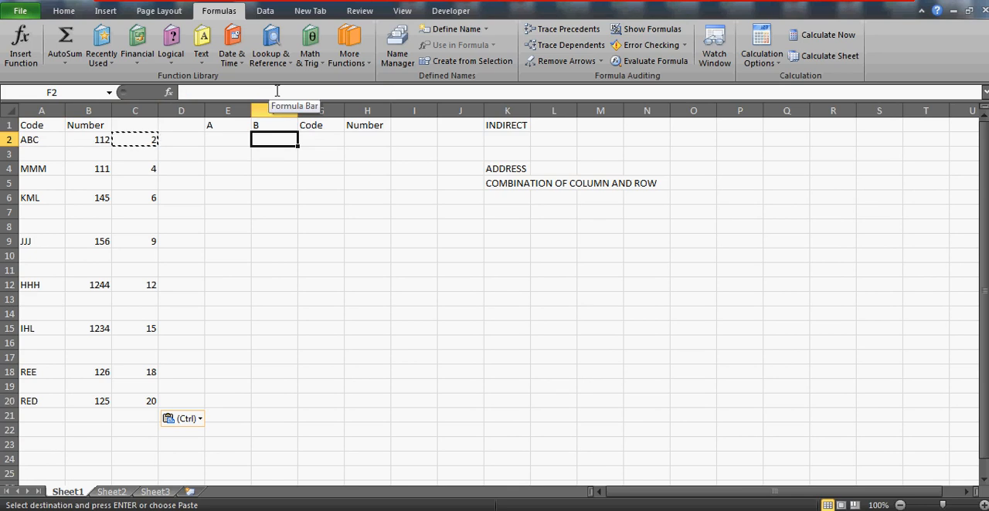
text(=E1)
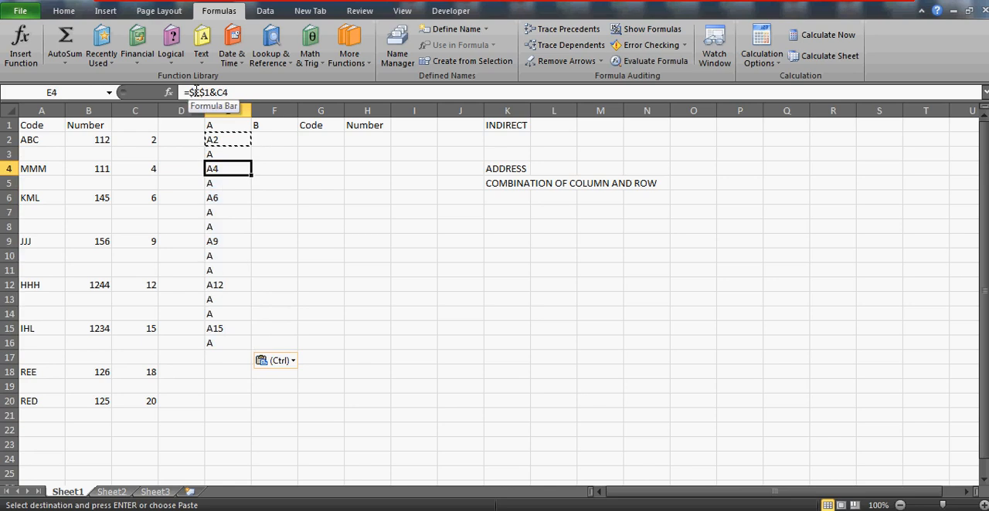
Clear E3:E16 and turn on Data > Filter for headers A1:C1.
click(227, 154)
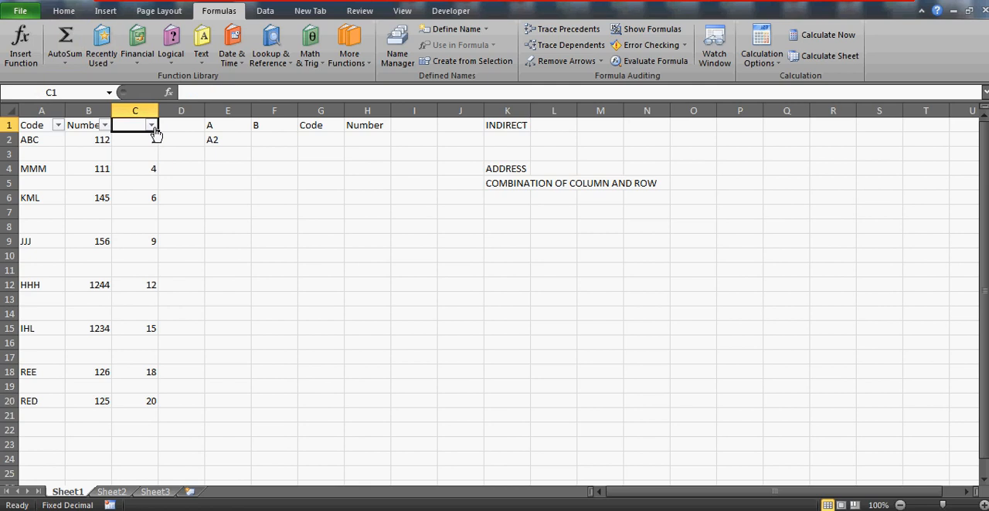
click(151, 124)
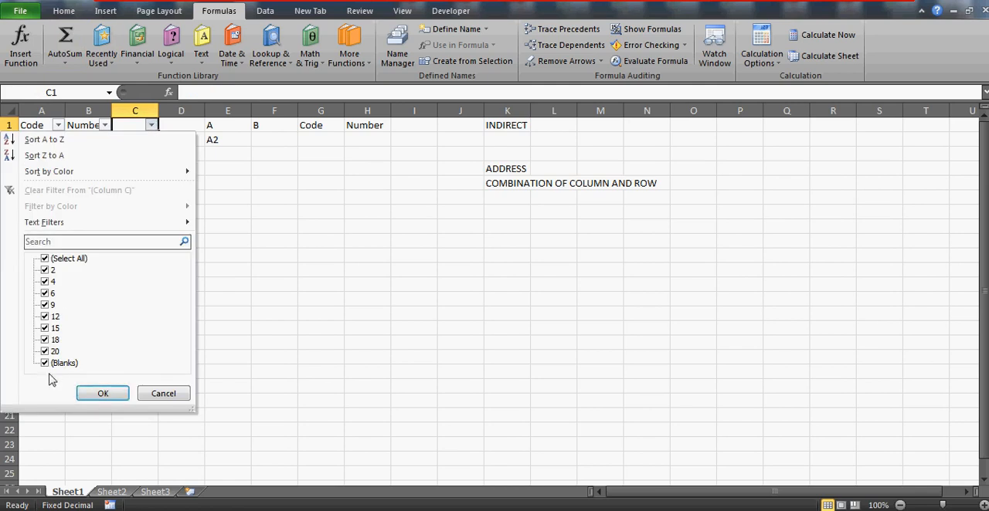
click(103, 393)
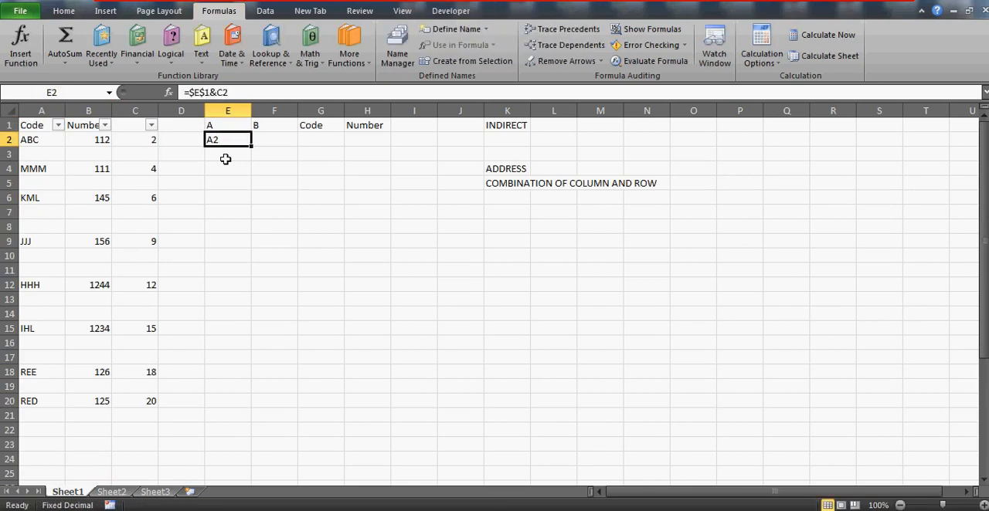
click(41, 197)
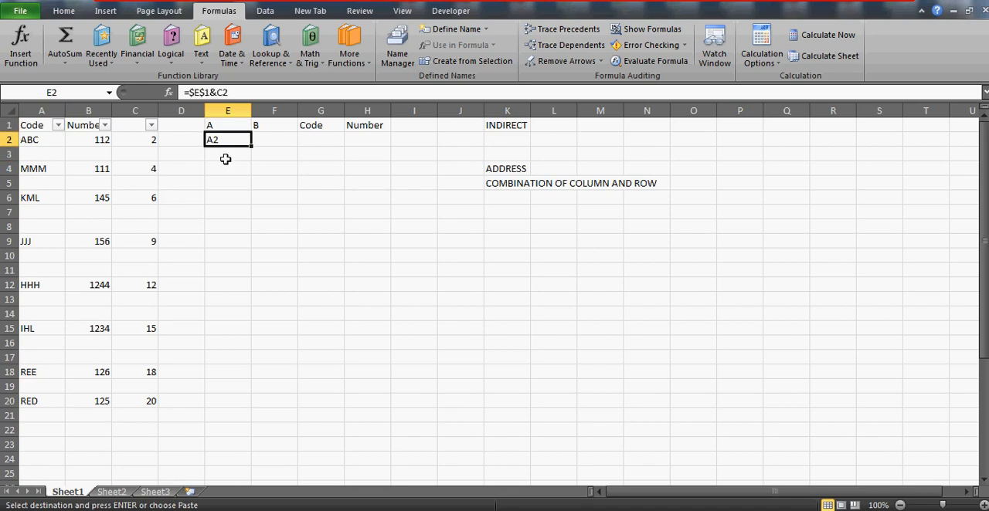
Clear E2's formula and paste row numbers 2, 4, 6, 9, 12, 15, 18, 20 into E2:E9.
key(Escape)
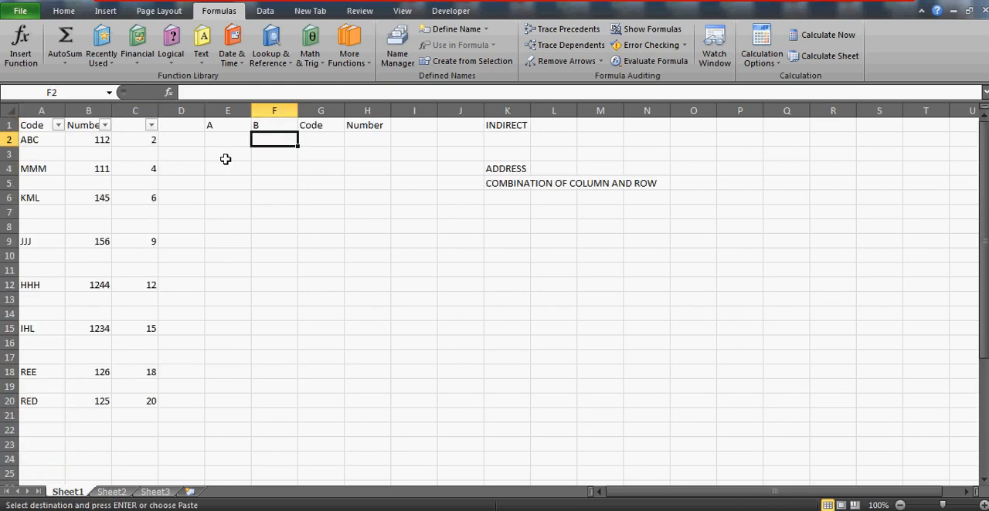
click(320, 139)
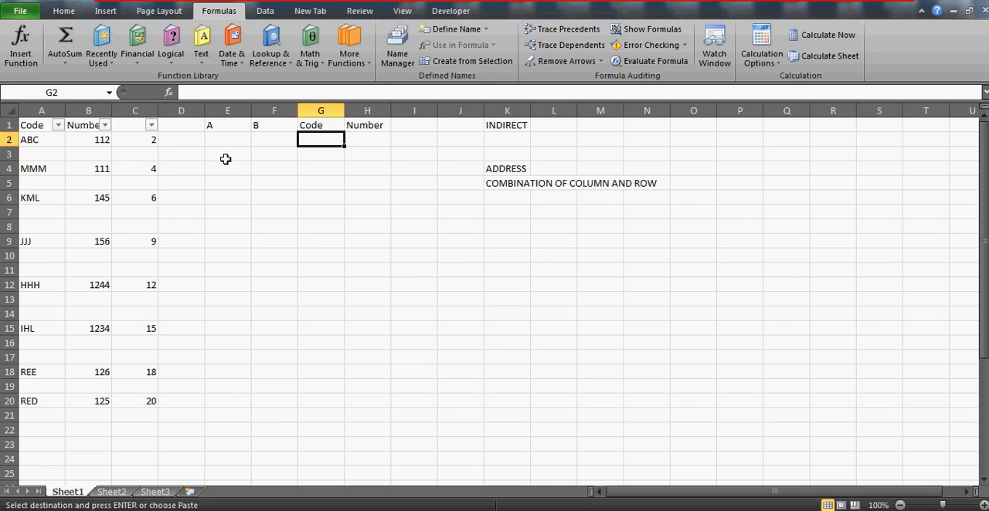
click(159, 10)
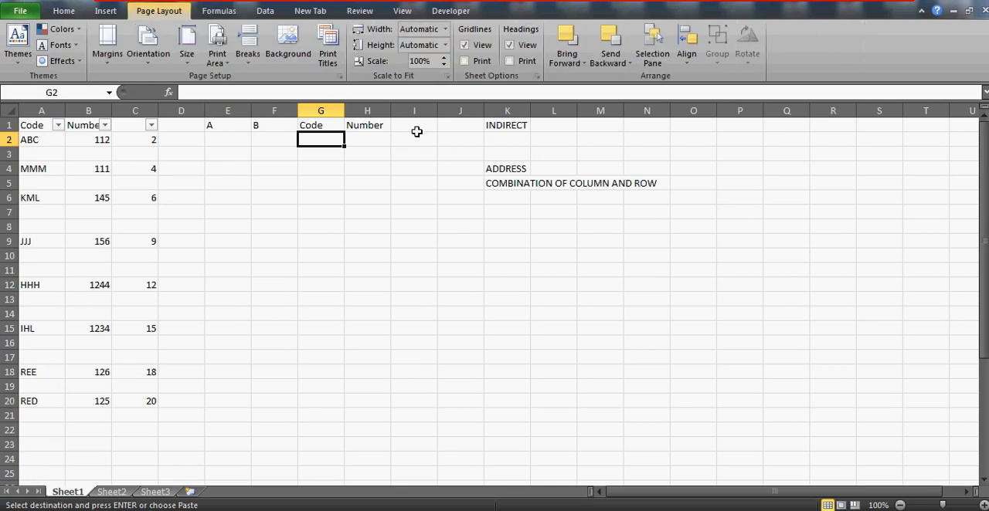
click(414, 139)
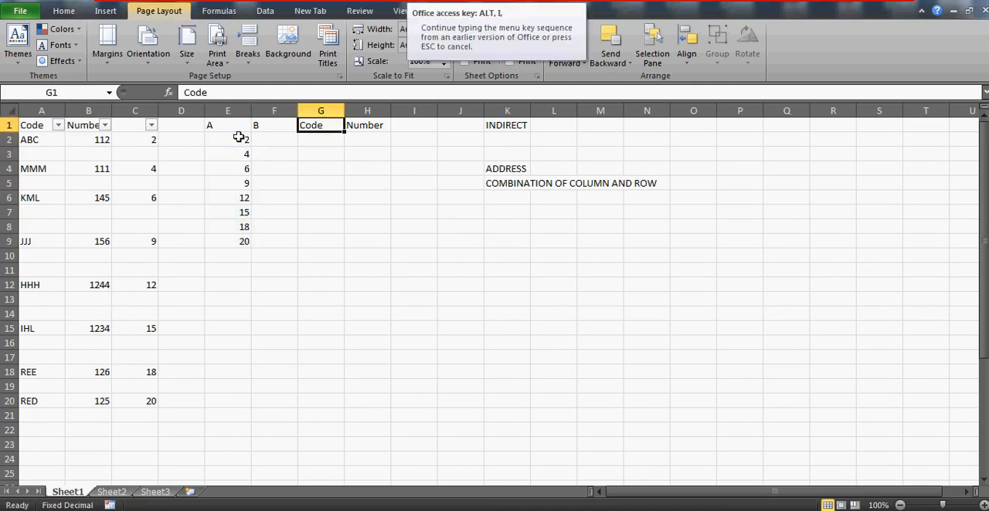
Enter =$E$1&E2 in G2 and fill it down to G9, giving A2 through A20.
text(=)
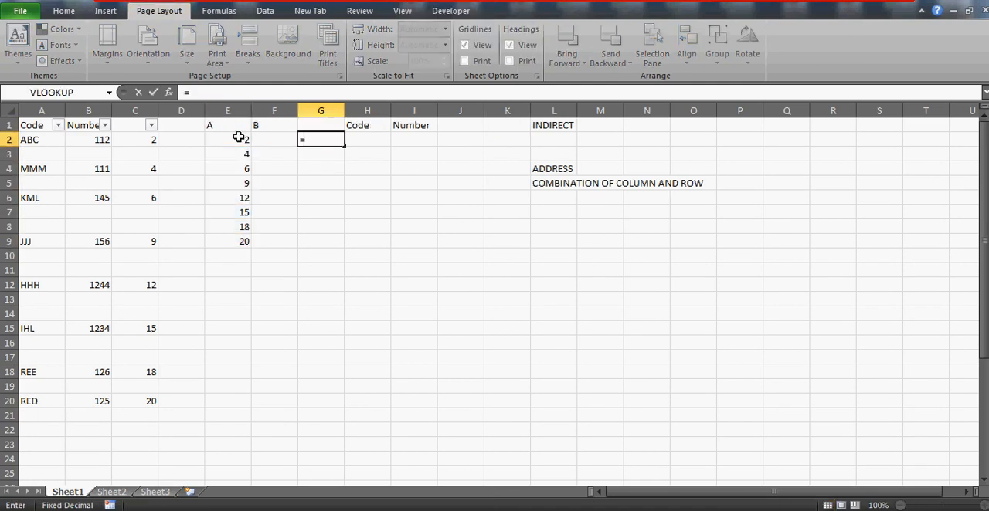
click(227, 140)
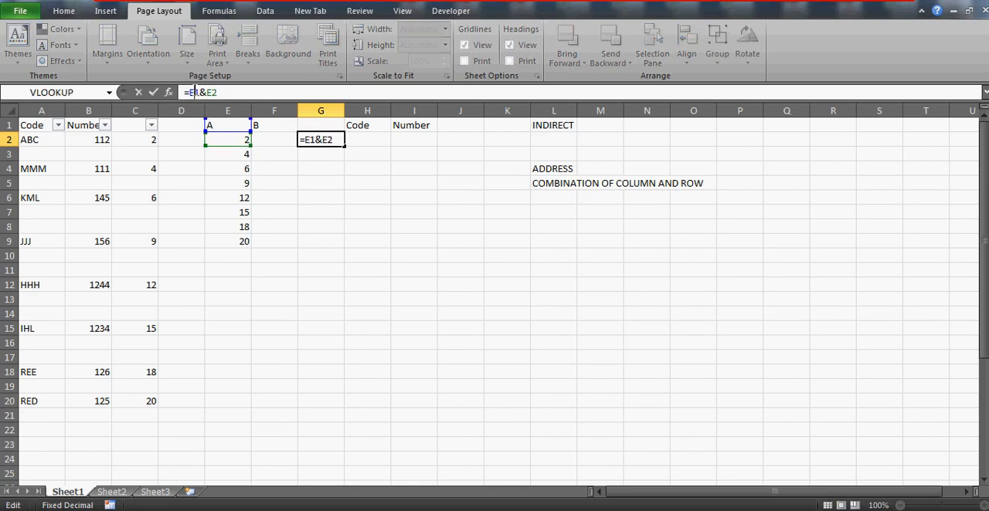
key(f4)
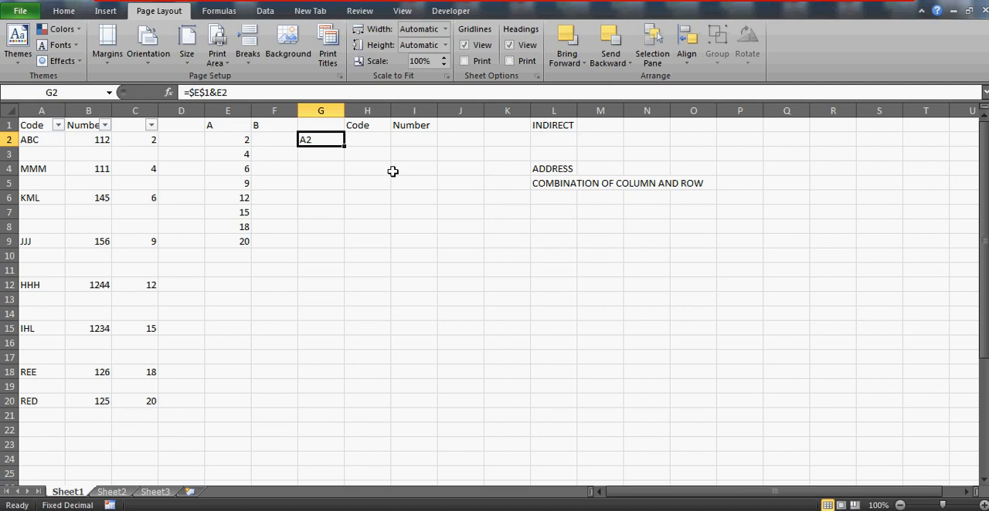
drag(320, 144, 320, 235)
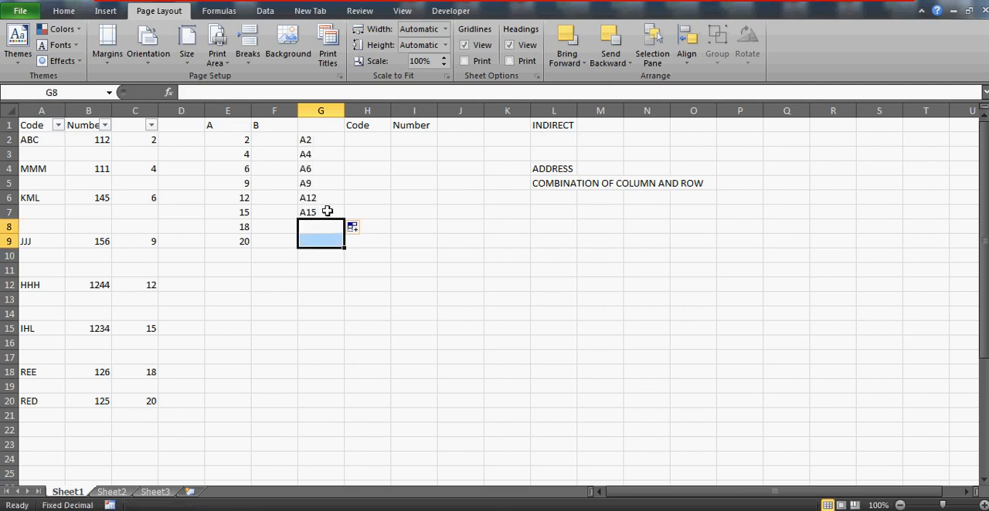
click(320, 212)
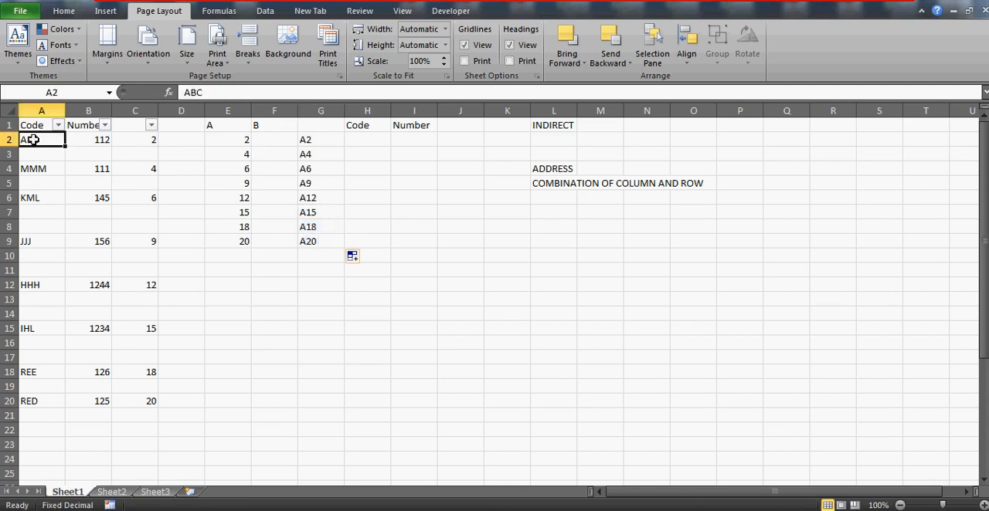
click(42, 154)
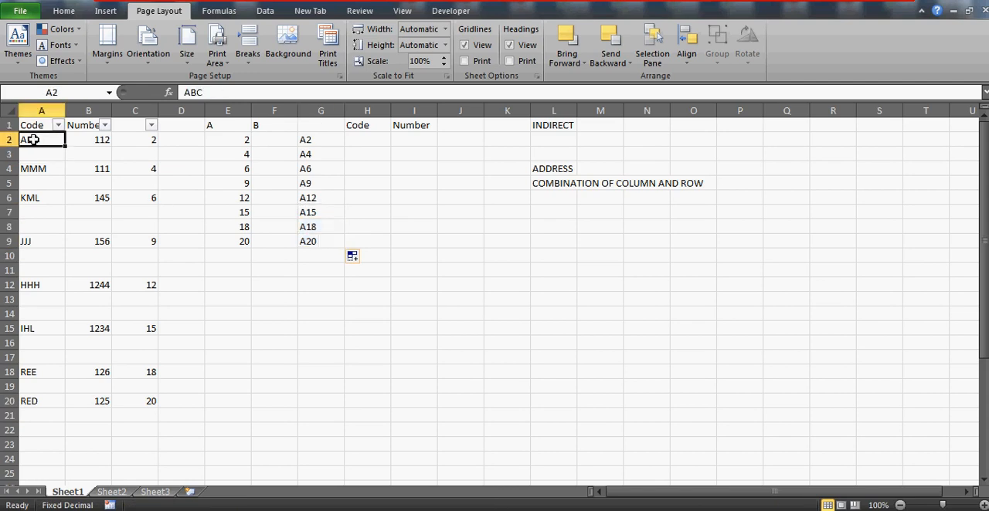
click(8, 139)
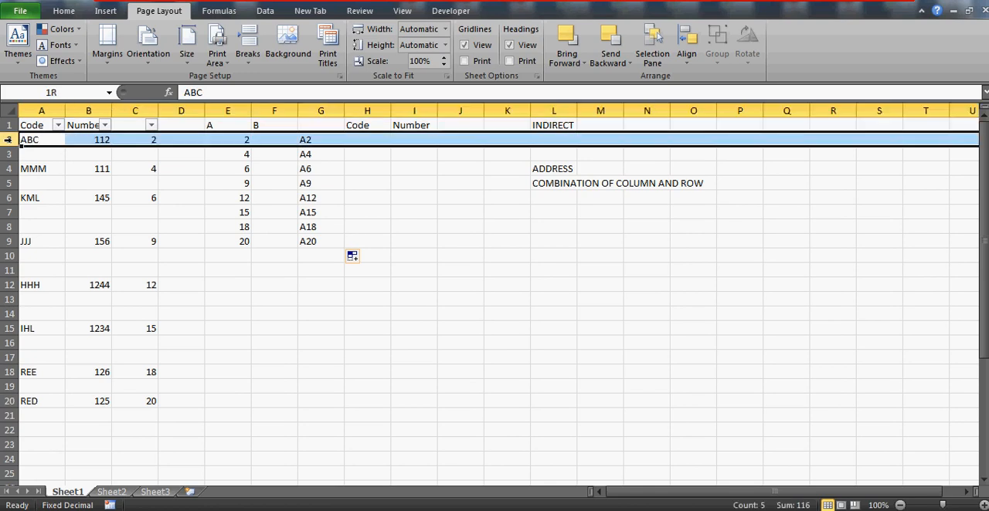
click(42, 139)
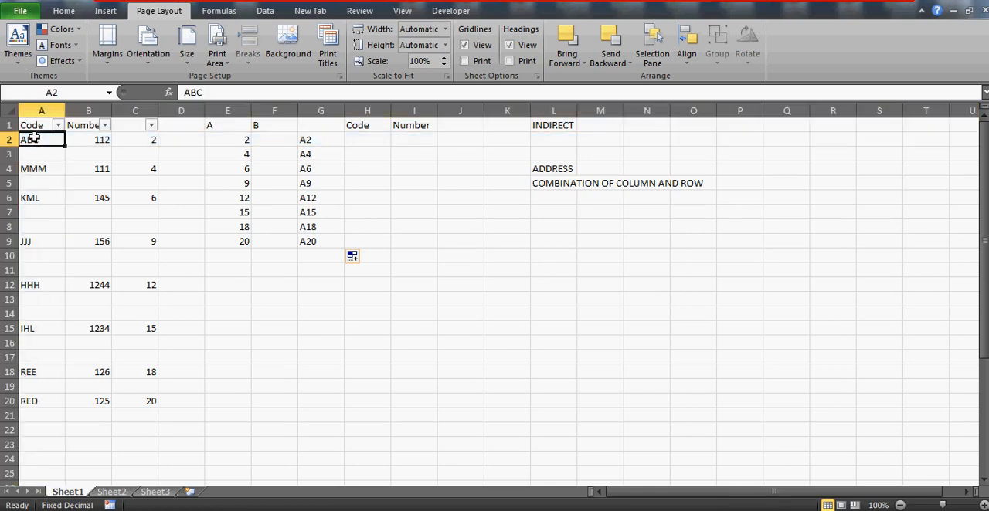
click(321, 139)
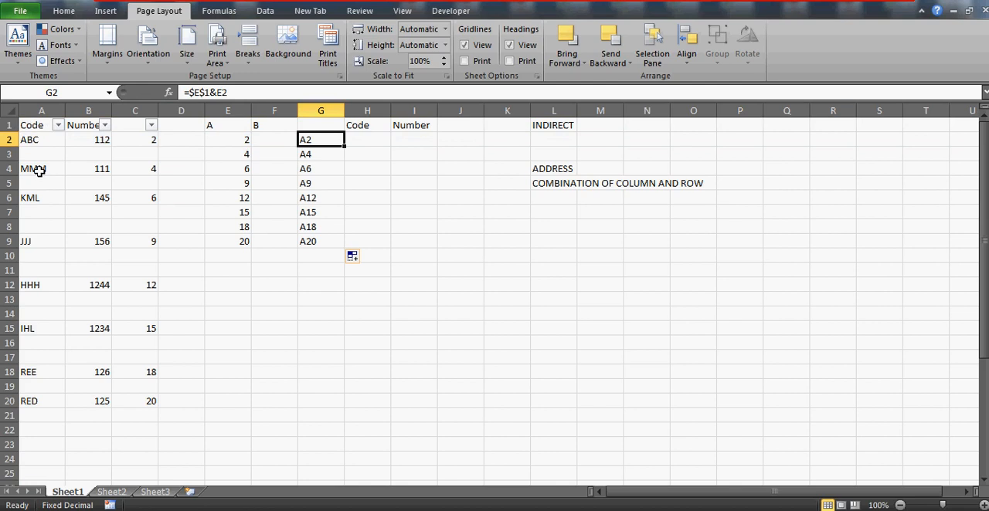
click(33, 168)
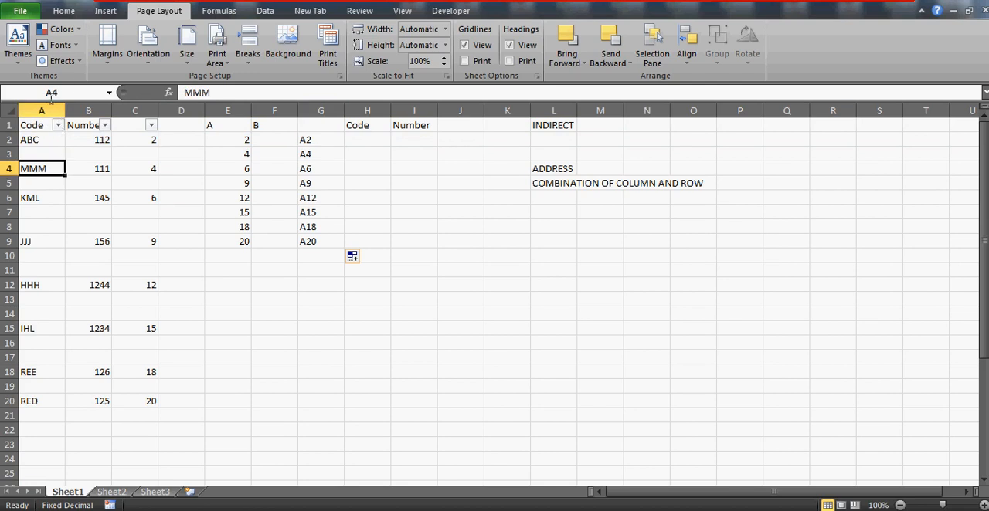
click(320, 154)
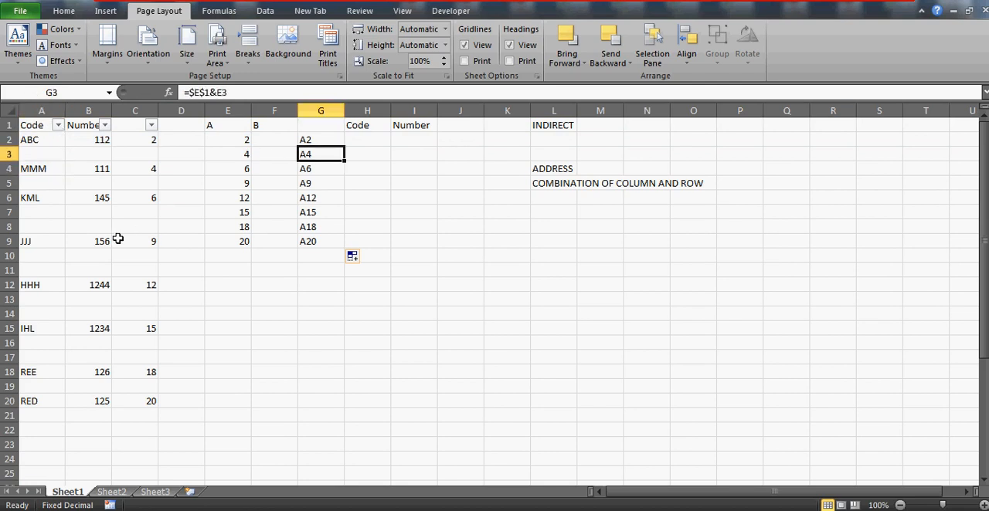
click(29, 240)
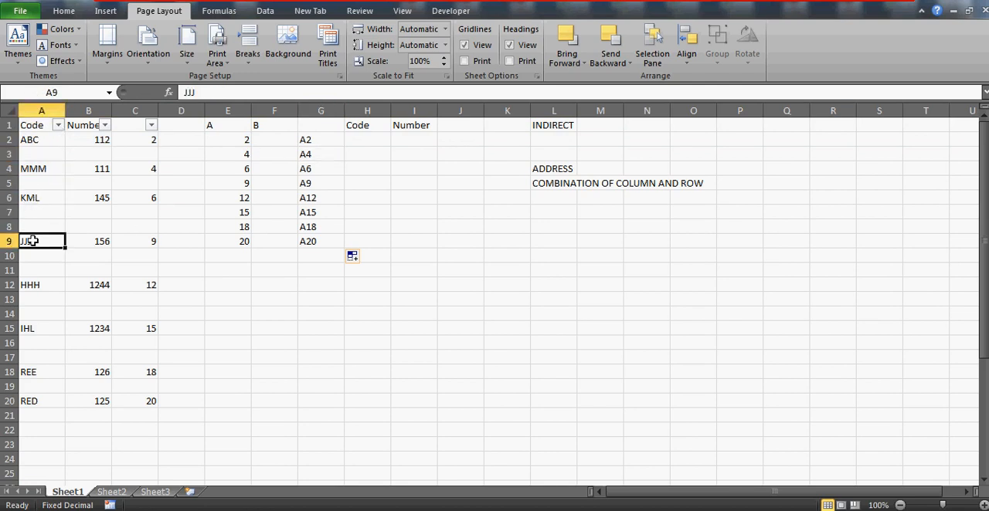
click(29, 285)
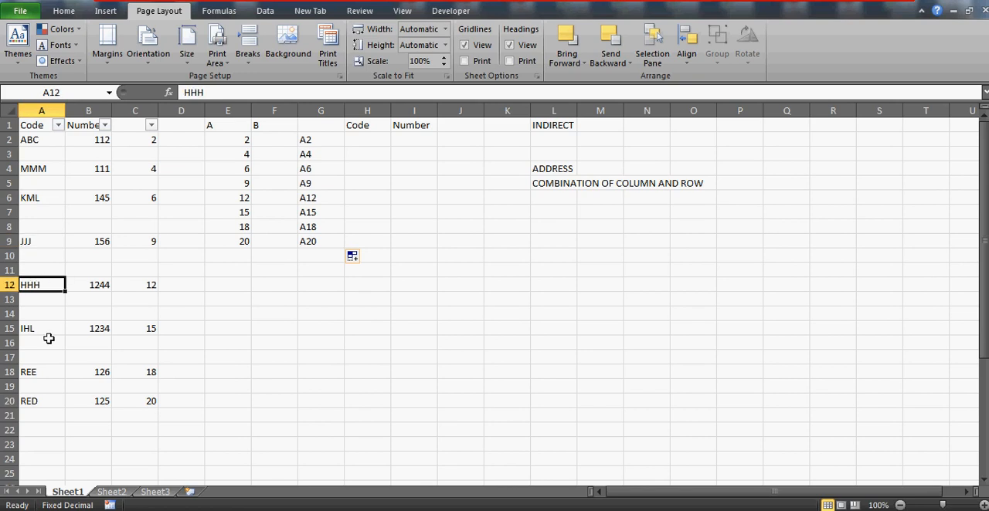
click(41, 328)
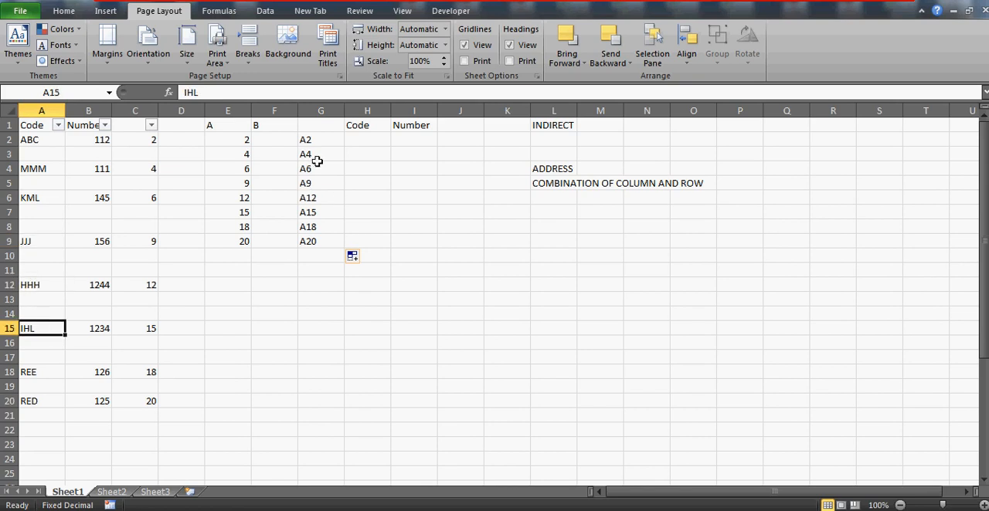
click(319, 139)
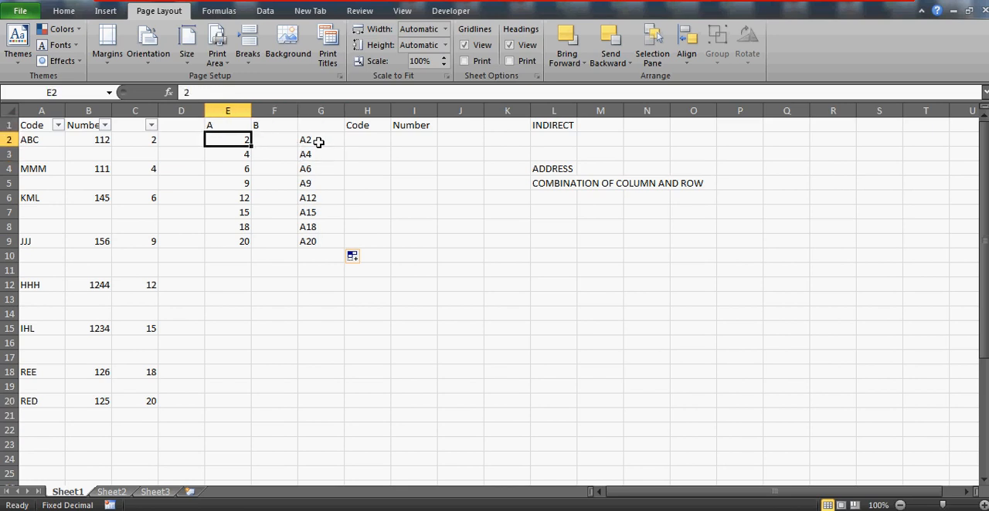
Insert column H with a formula joining absolute F1 and the row helper, filled to H9.
click(320, 140)
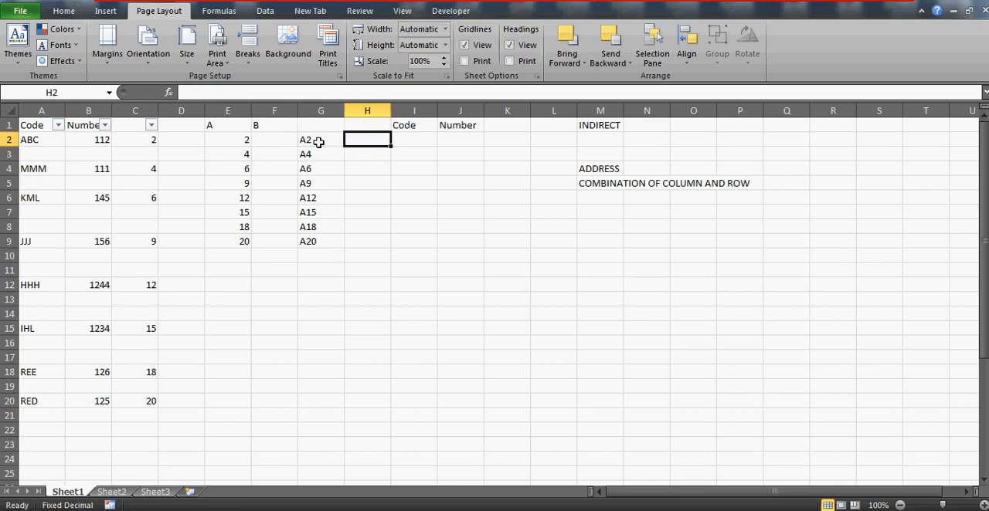
text(=F1)
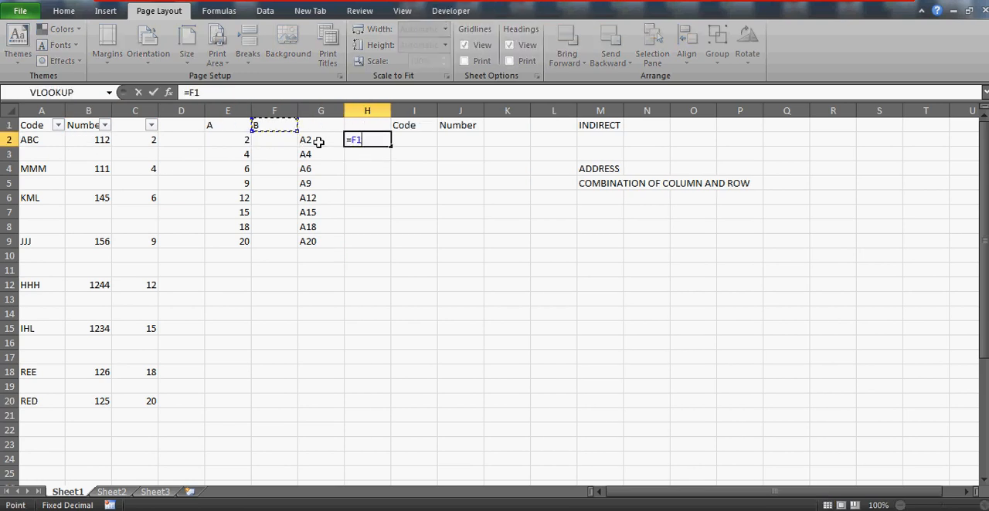
key(f4)
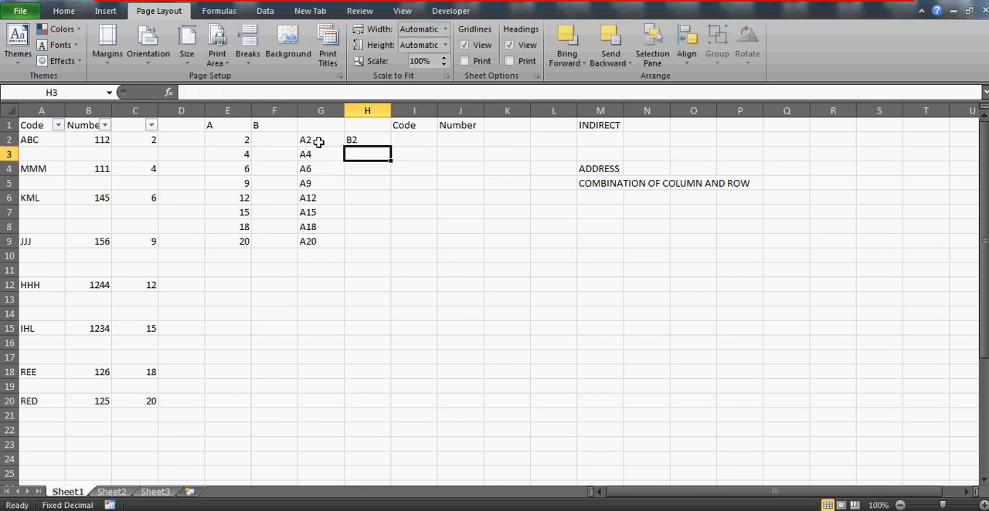
drag(367, 147, 367, 247)
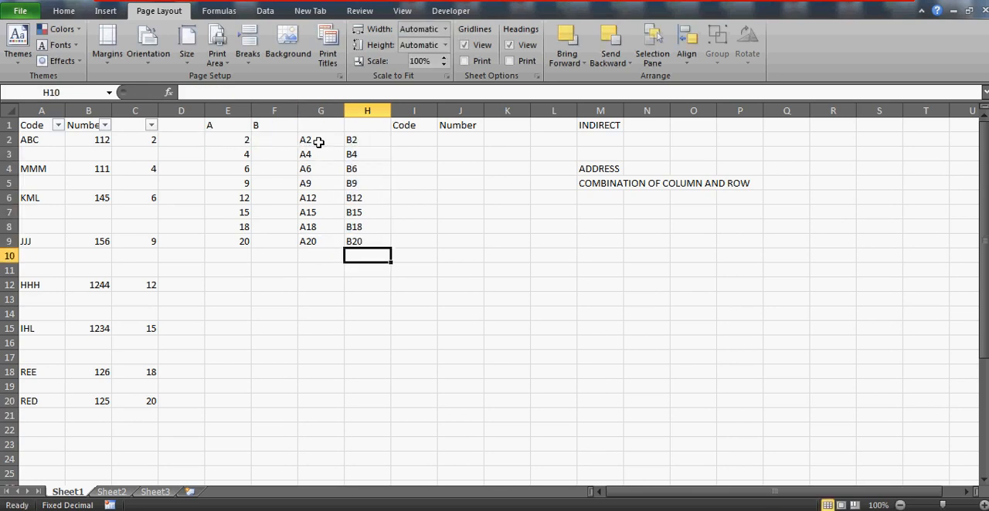
click(414, 140)
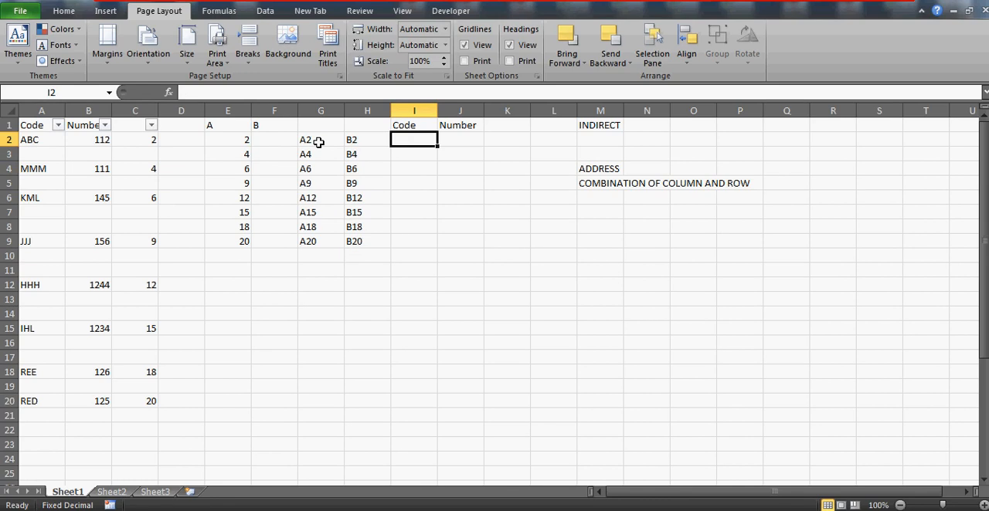
Enter =INDIRECT(G2) in I2 and =INDIRECT(H2) in J2, filling both to row 9.
text(=INDIRECT()
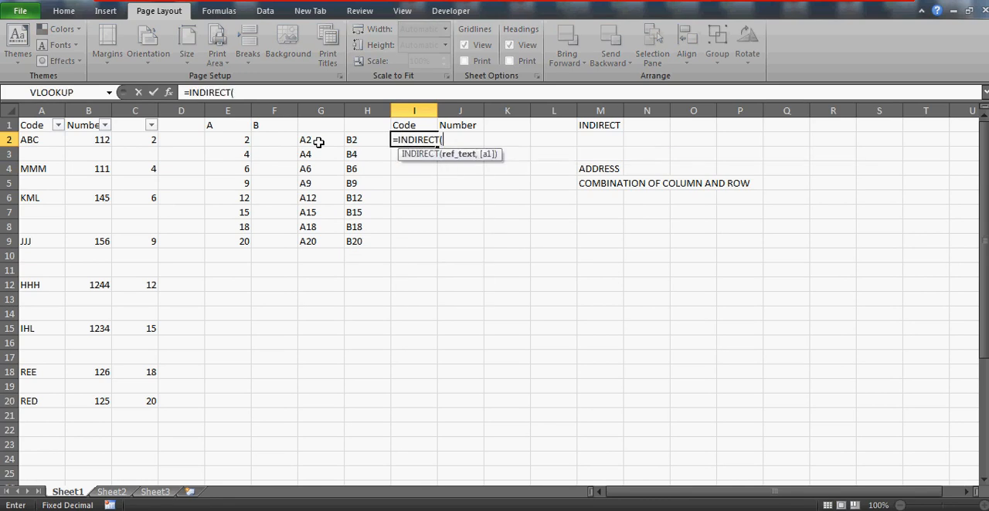
mouse_move(479, 154)
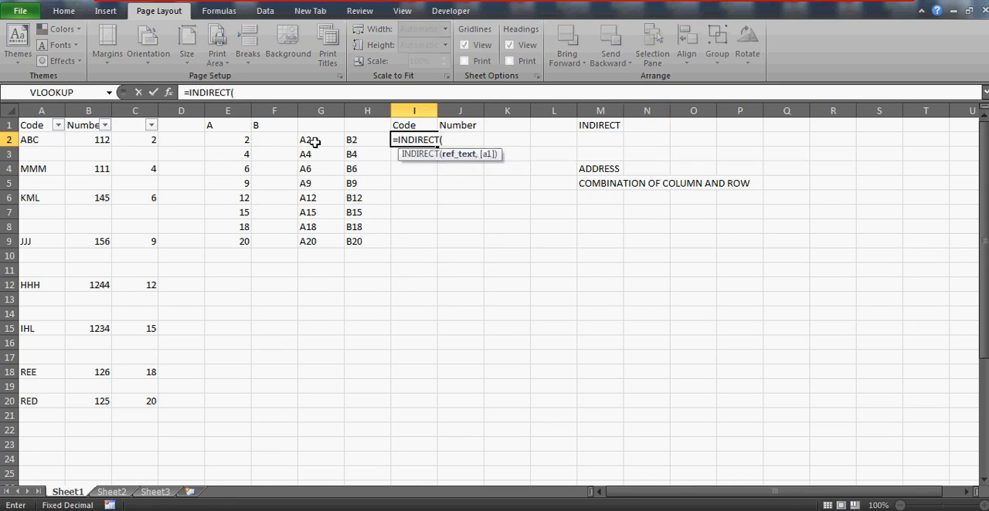
click(320, 139)
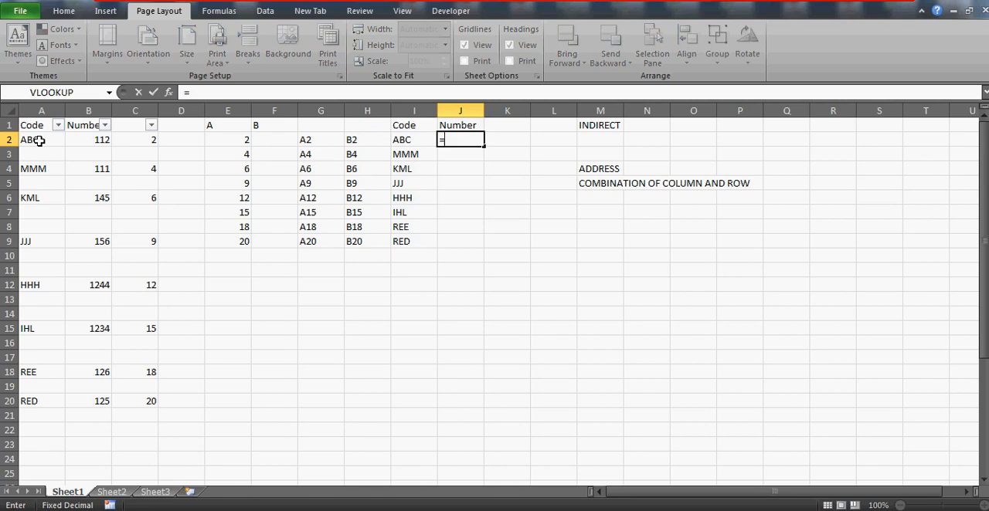
text(INDIRC)
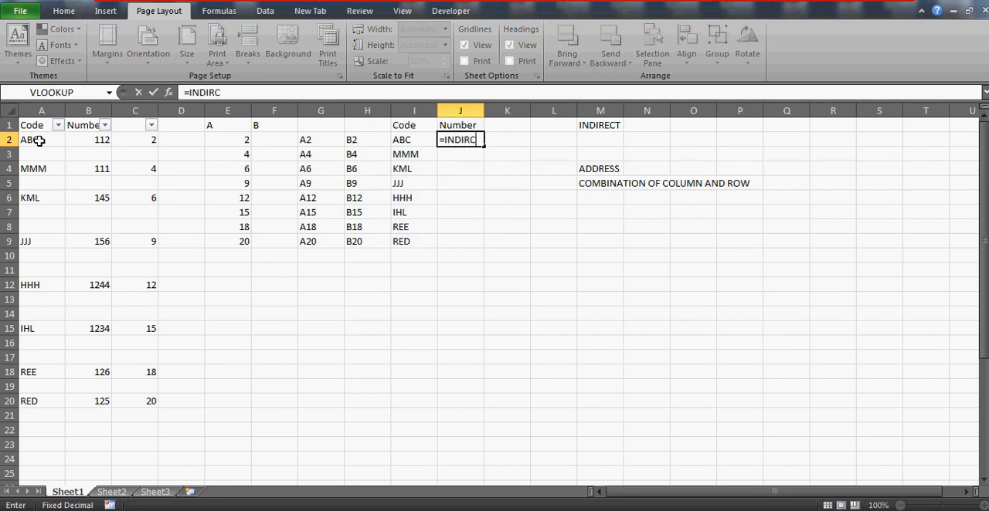
click(366, 140)
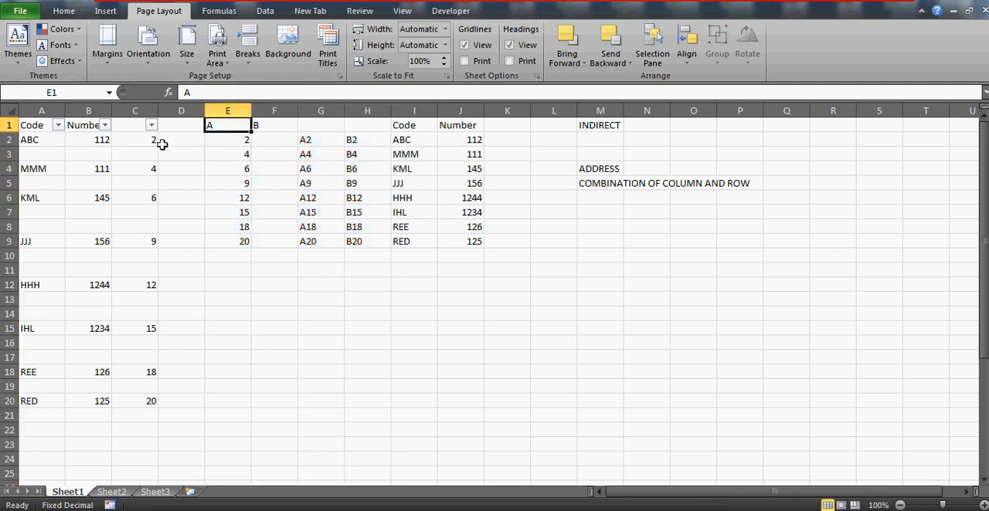
Replace MMM with JHH in A4 and 111 with 100 in B4, then inspect the helper cells.
click(33, 169)
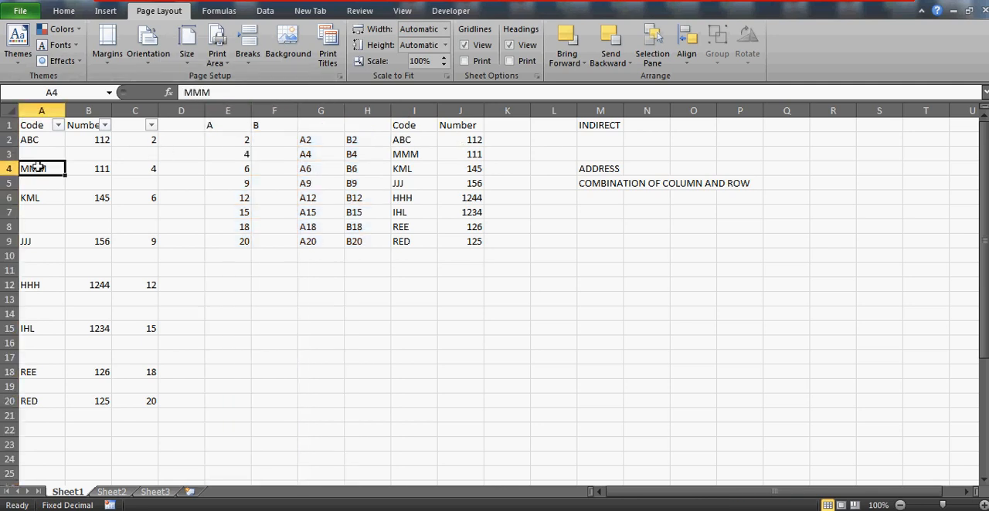
text(JHH)
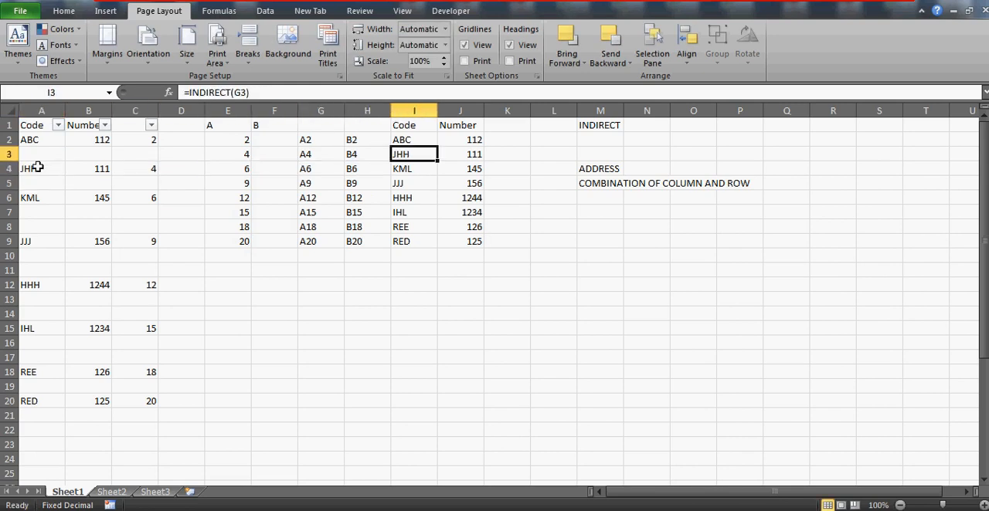
click(135, 154)
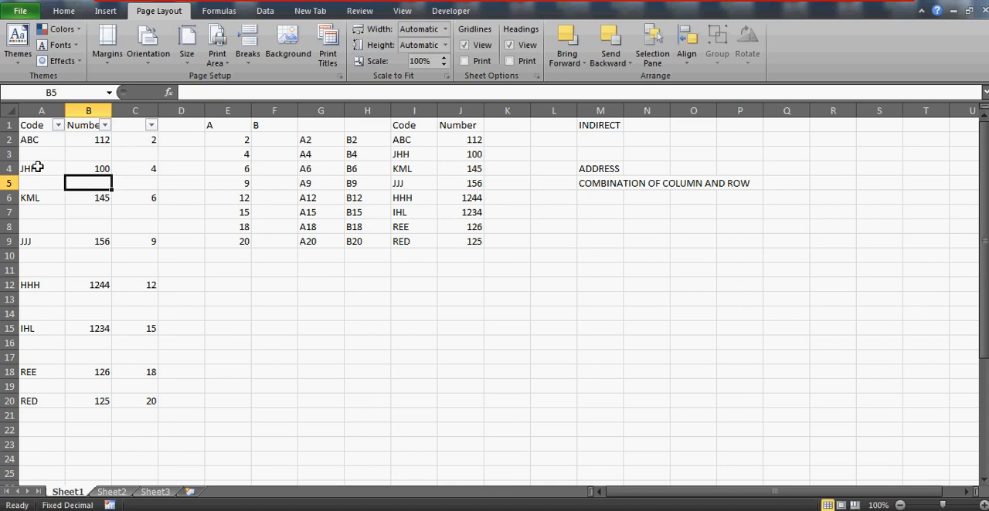
click(320, 168)
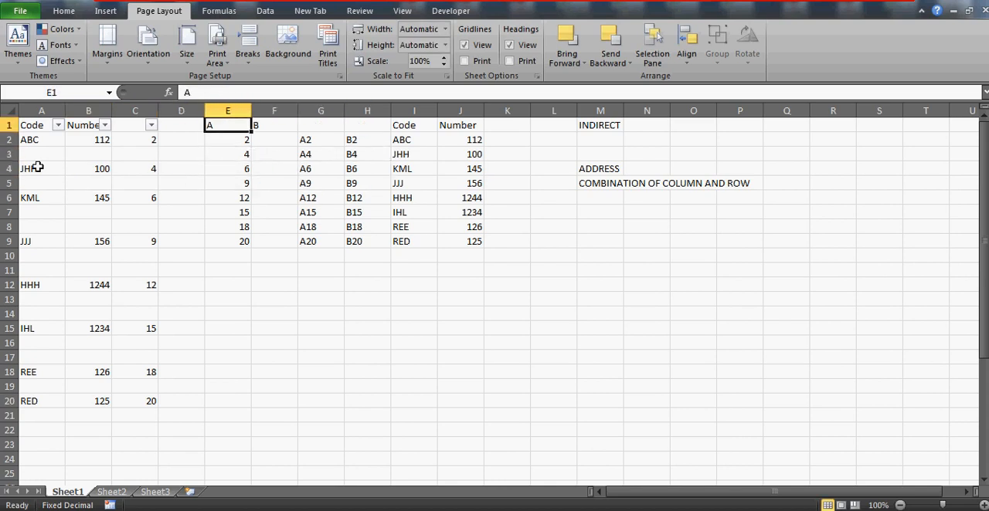
click(227, 139)
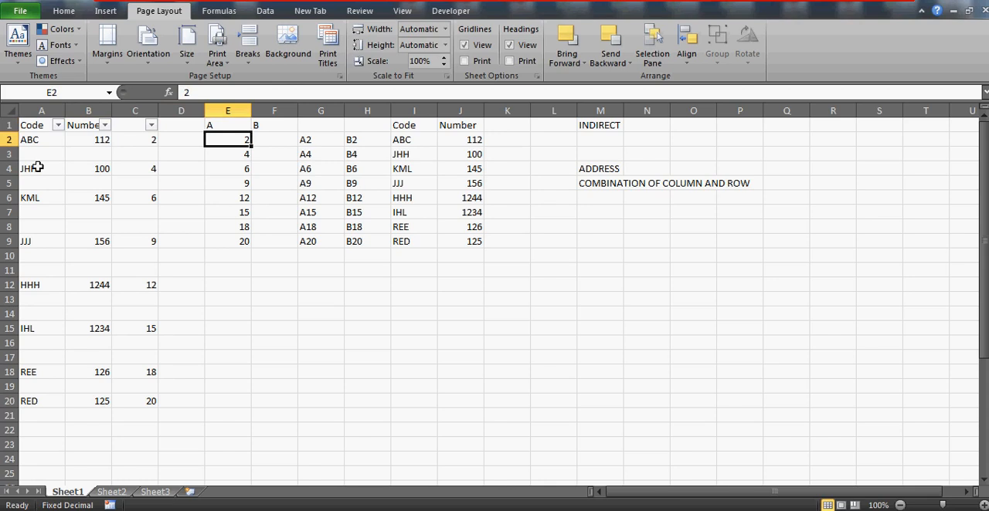
click(181, 139)
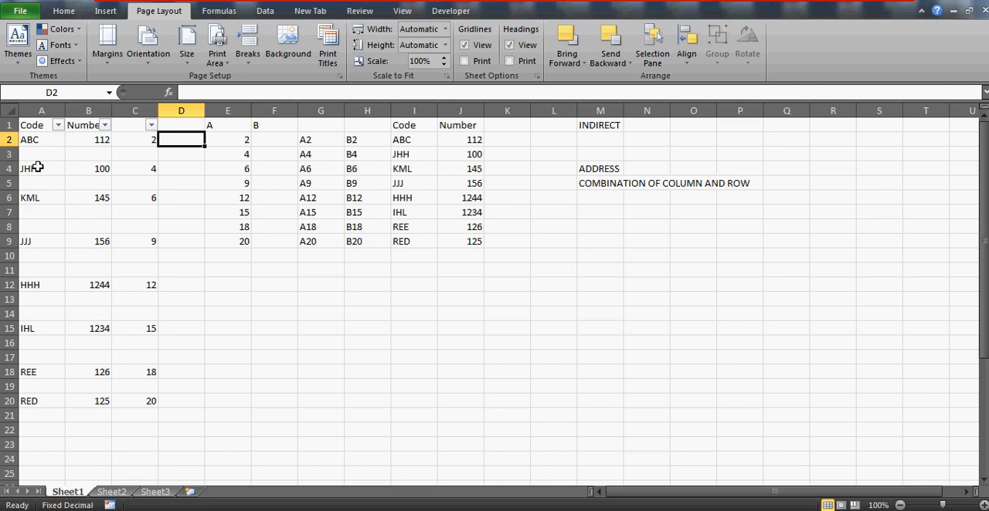
Enter extra values 3333, 4444 and 2222 in column D beside the first entries.
text(3333)
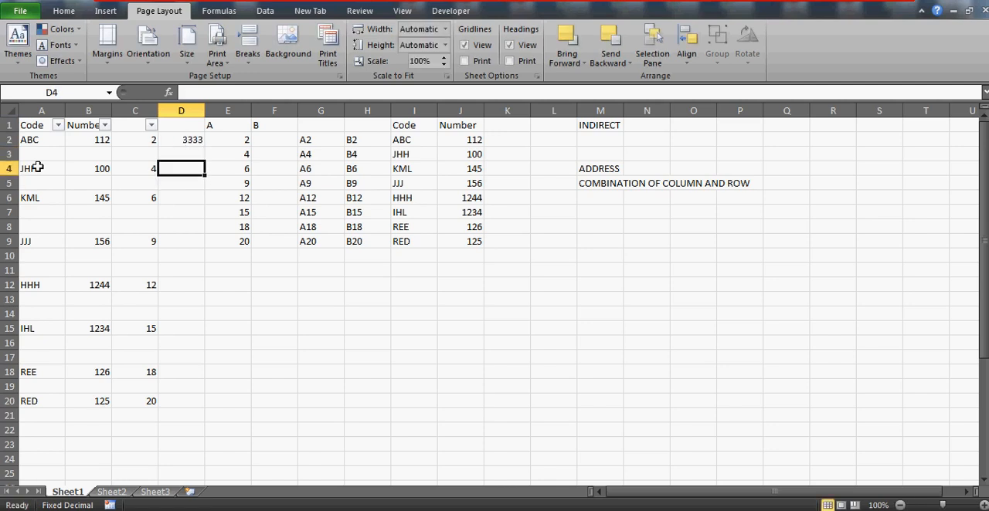
text(4444)
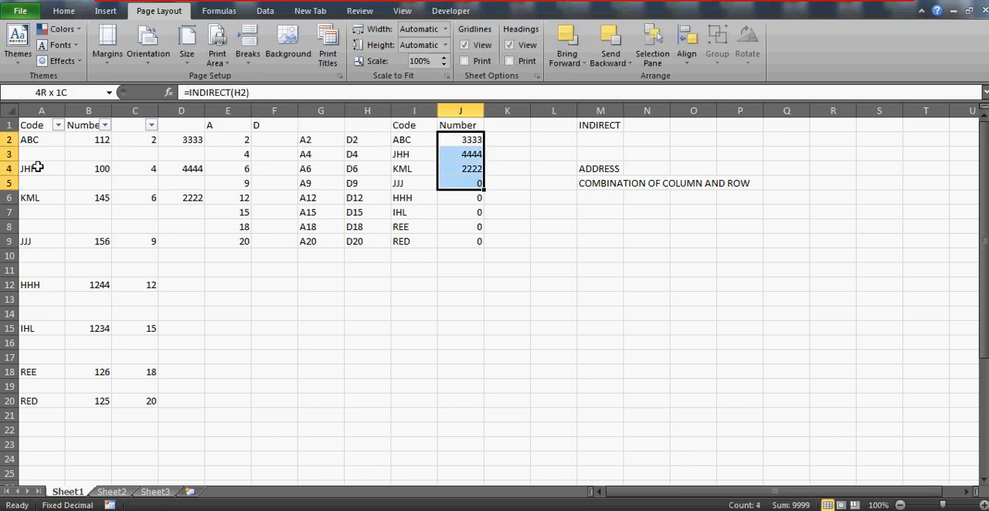
click(459, 183)
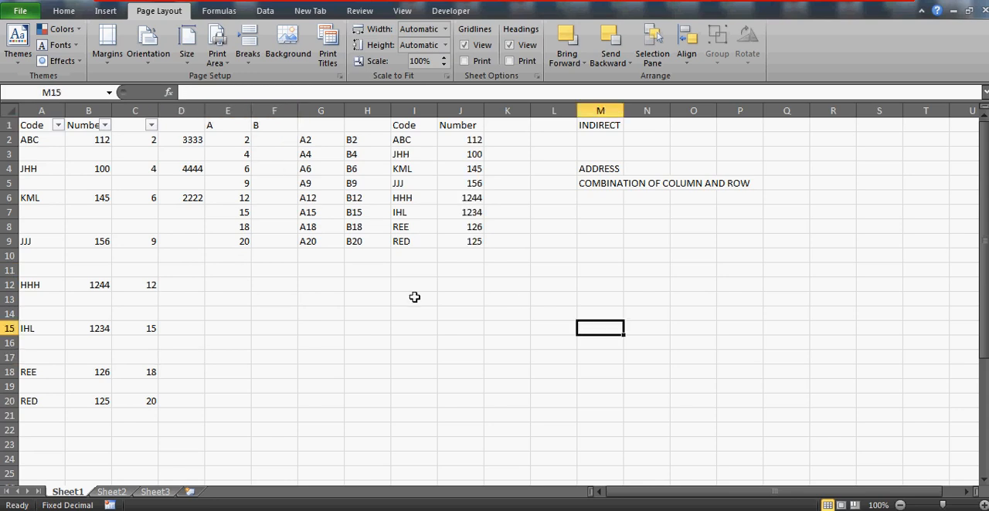
Select helper columns E through H and hide them.
click(414, 298)
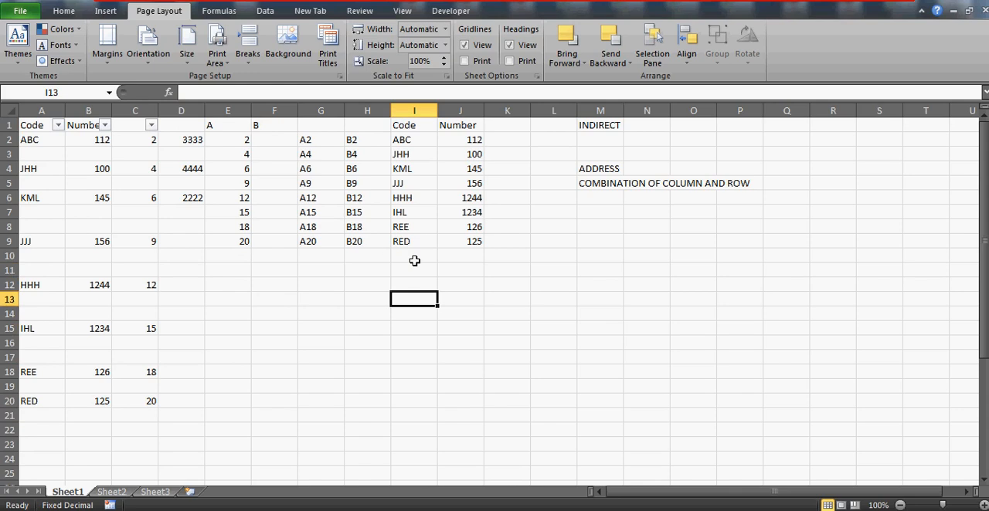
click(460, 140)
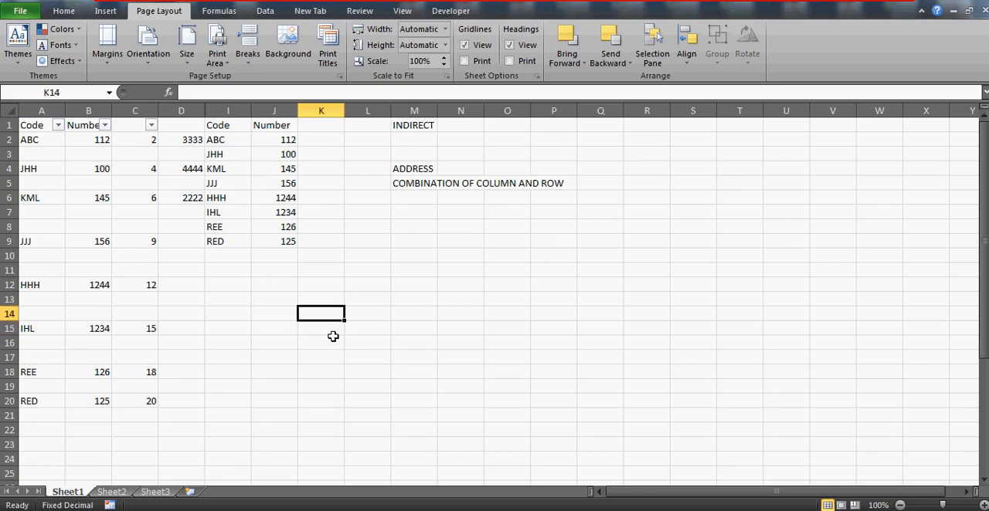
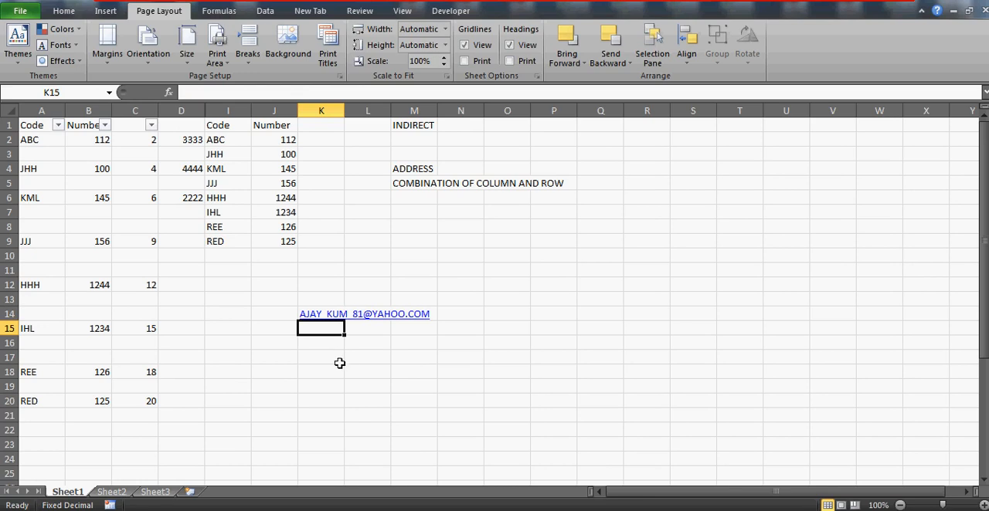
mouse_move(314, 361)
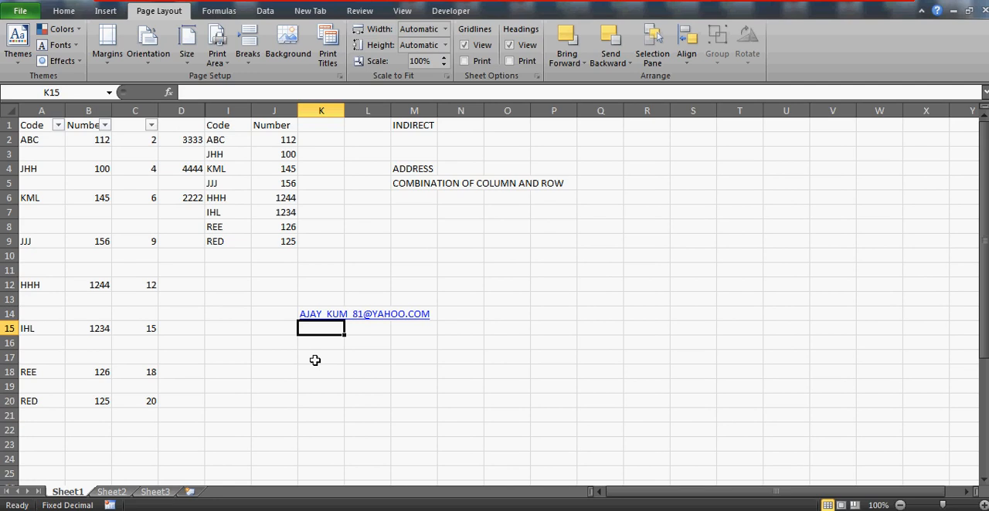
mouse_move(328, 363)
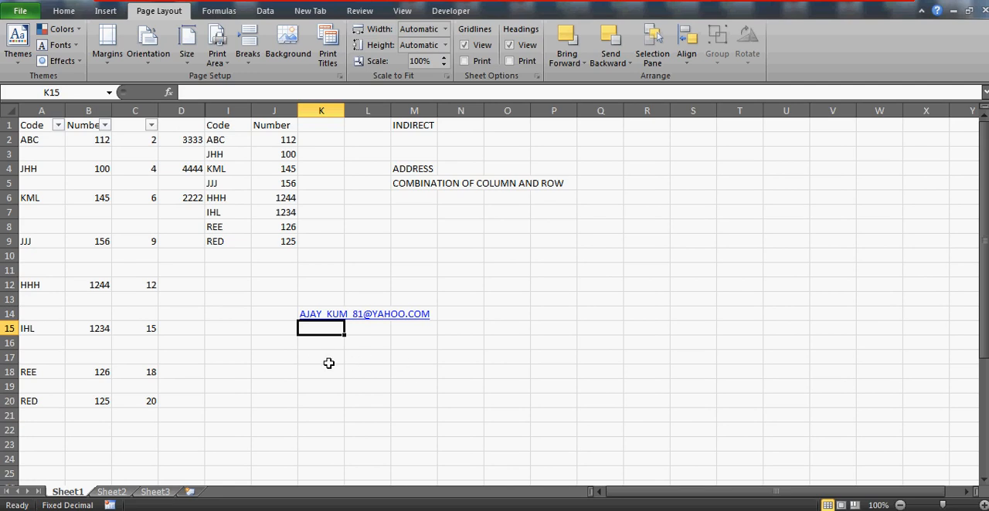
mouse_move(342, 374)
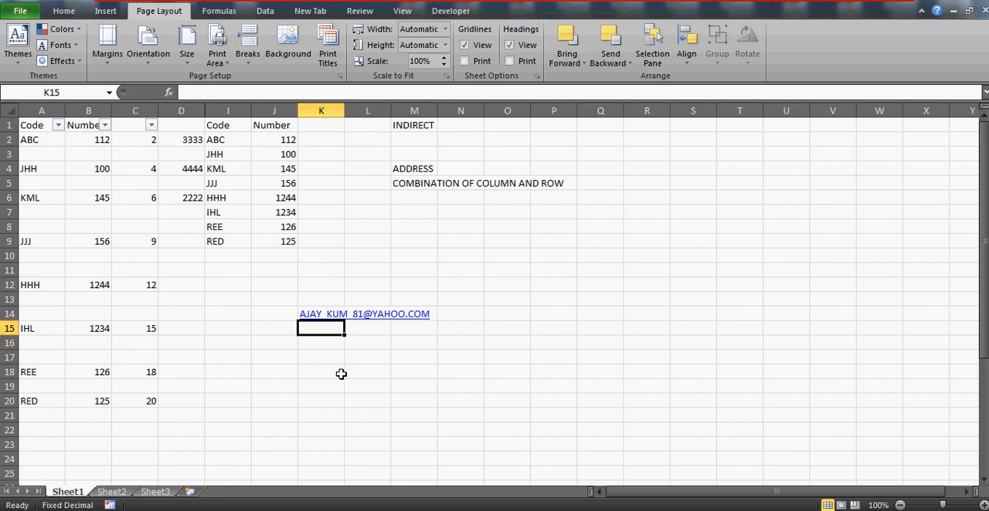